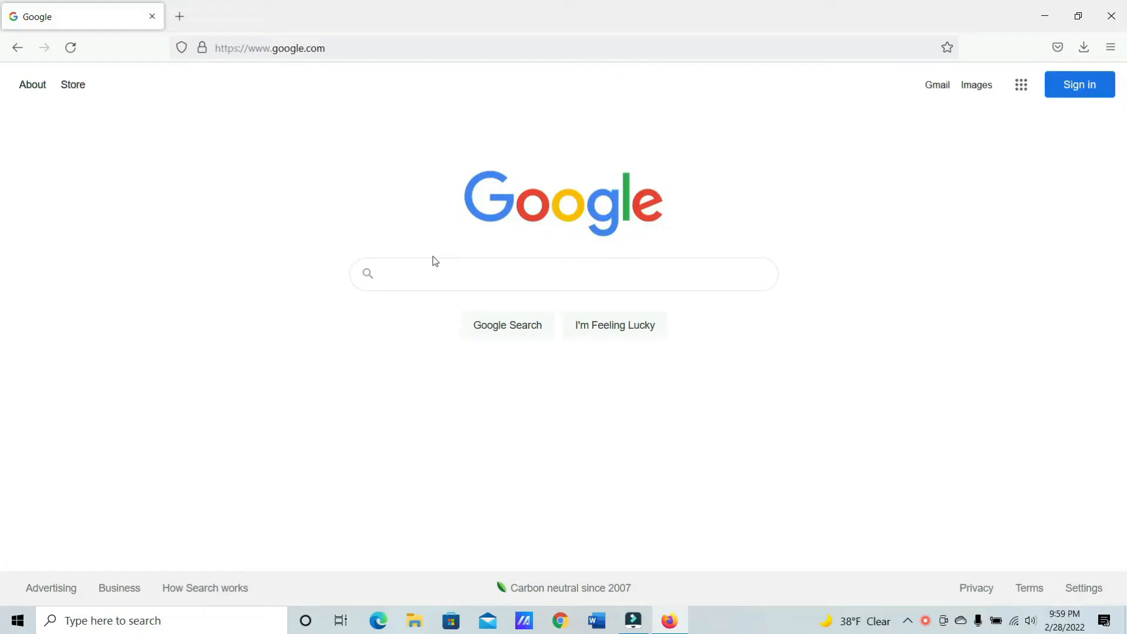
- Search Google for 'kali linux download' via the search suggestion
type("kali linux")
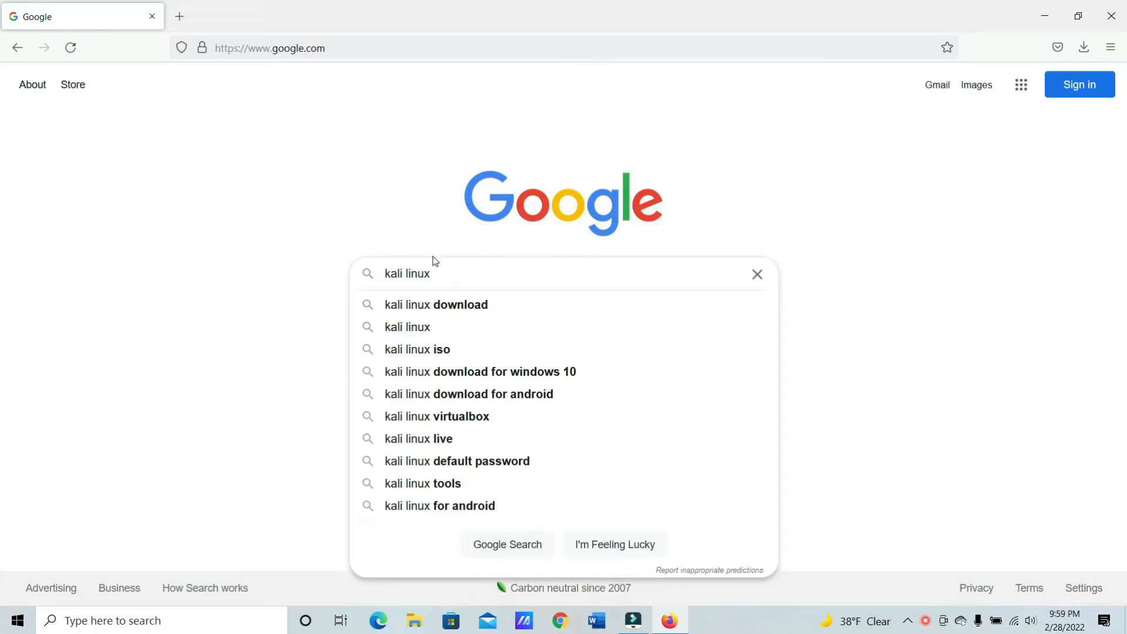
left_click(435, 304)
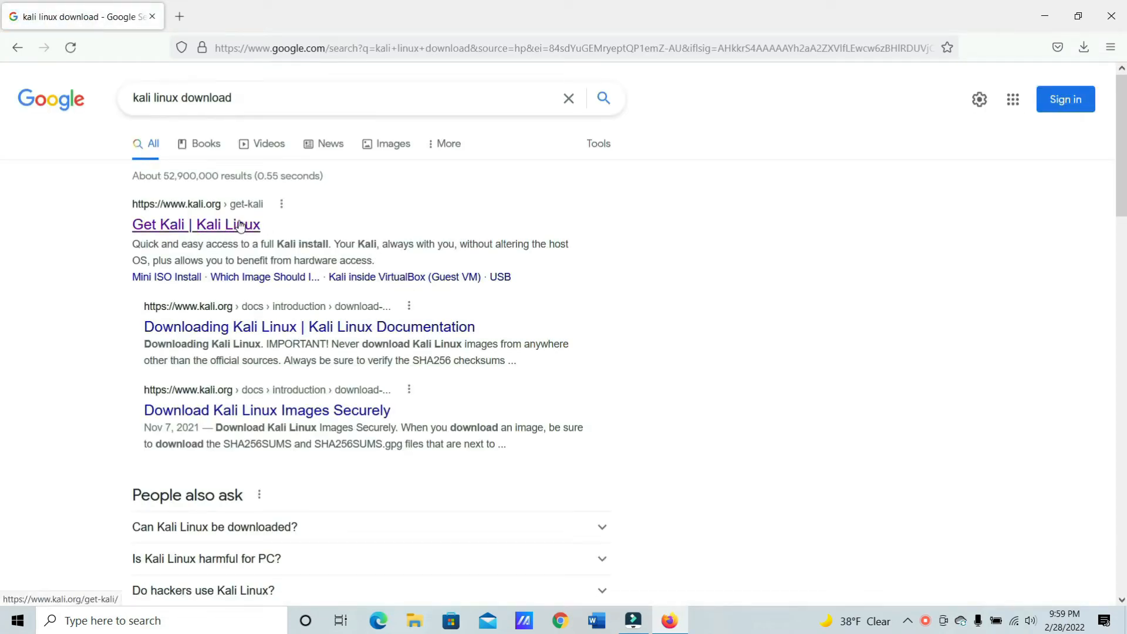
- Download the 64-bit Kali 2022.1 installer ISO from the Get Kali Bare Metal section
left_click(196, 225)
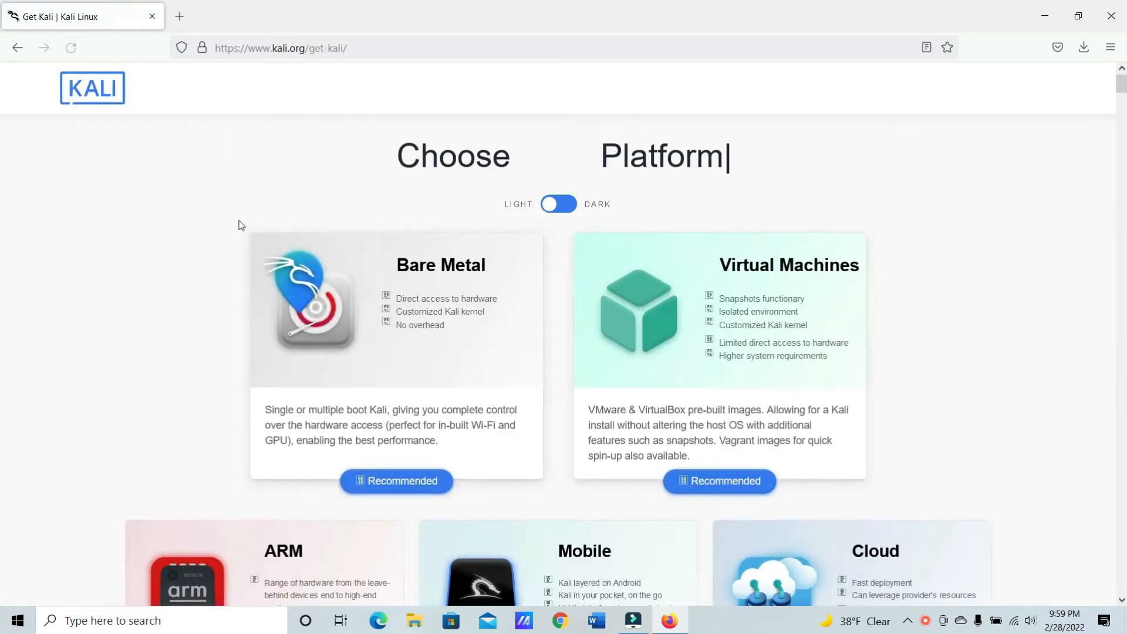
scroll("down", 3)
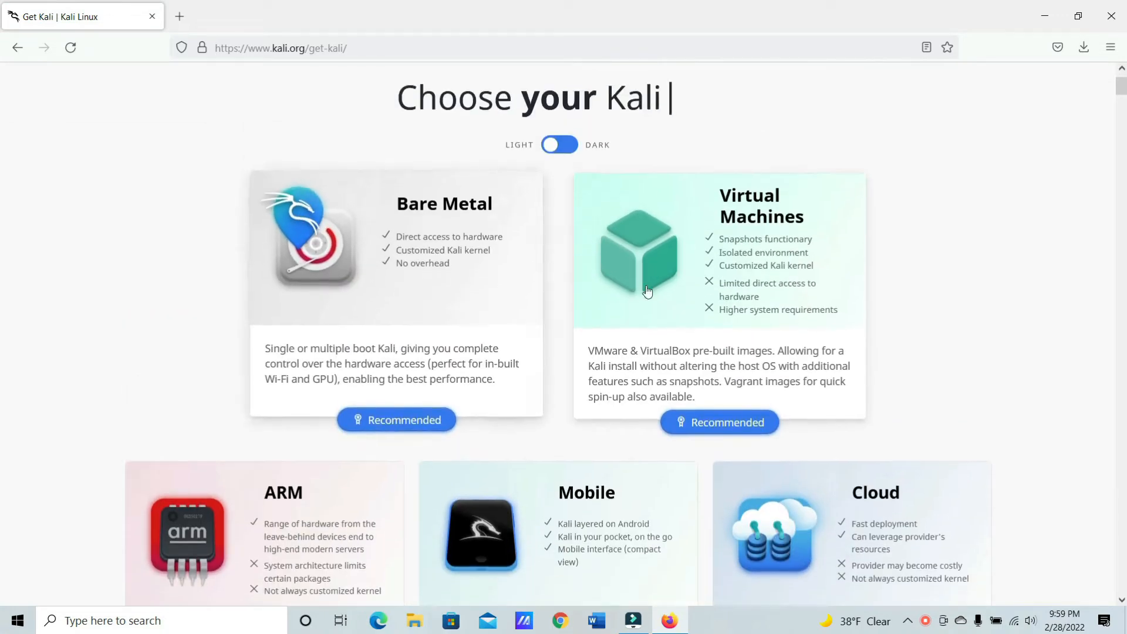
mouse_move(440, 293)
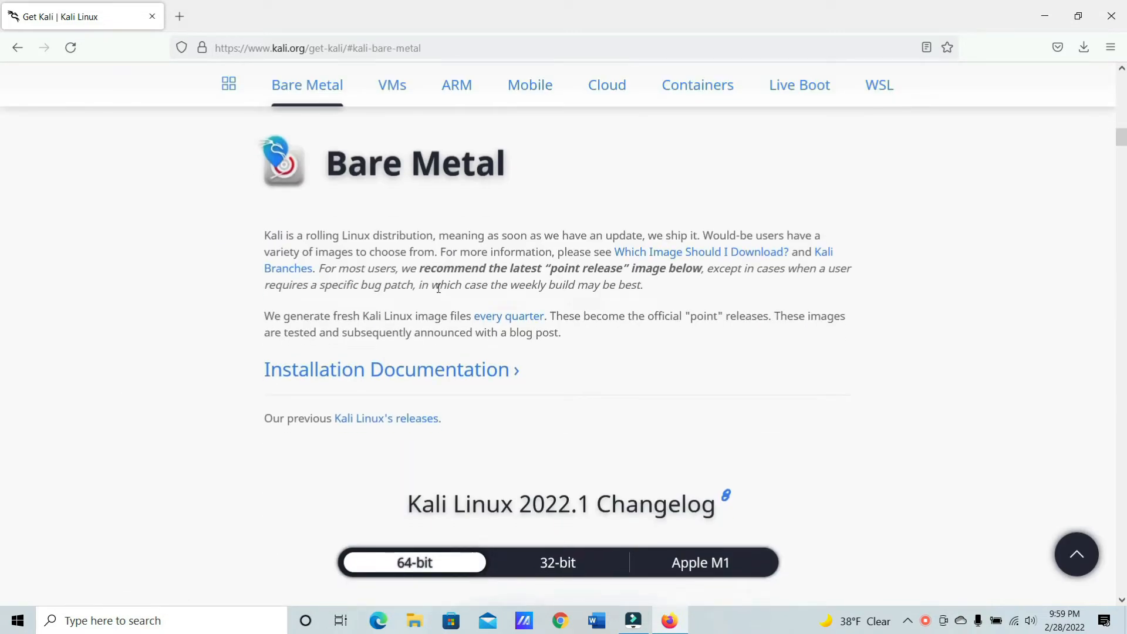
scroll("down", 3)
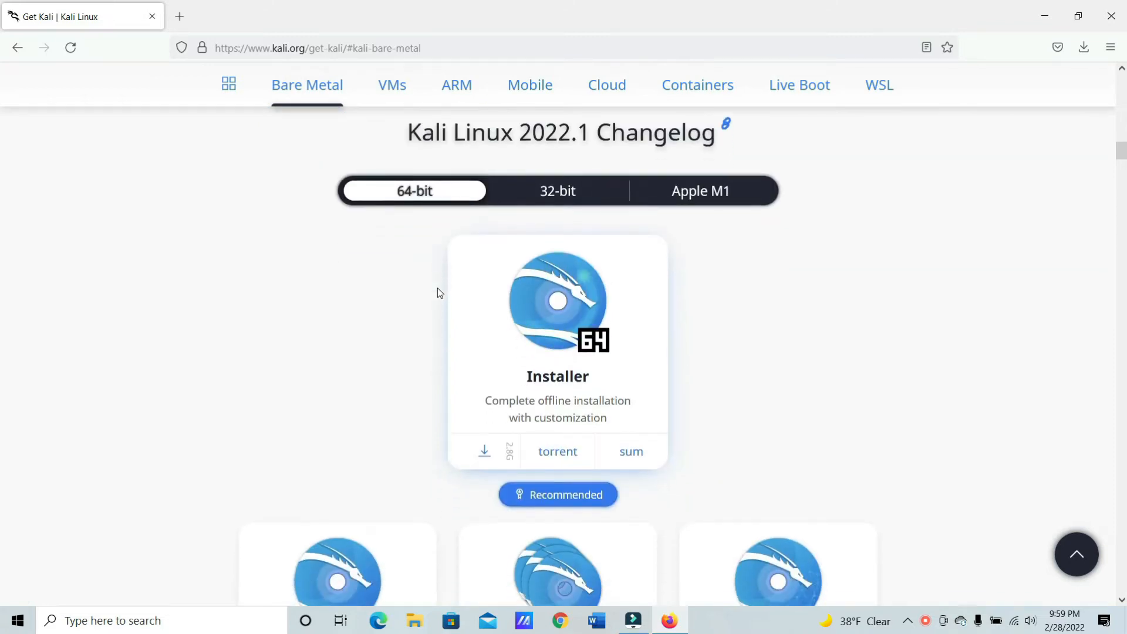
left_click(484, 451)
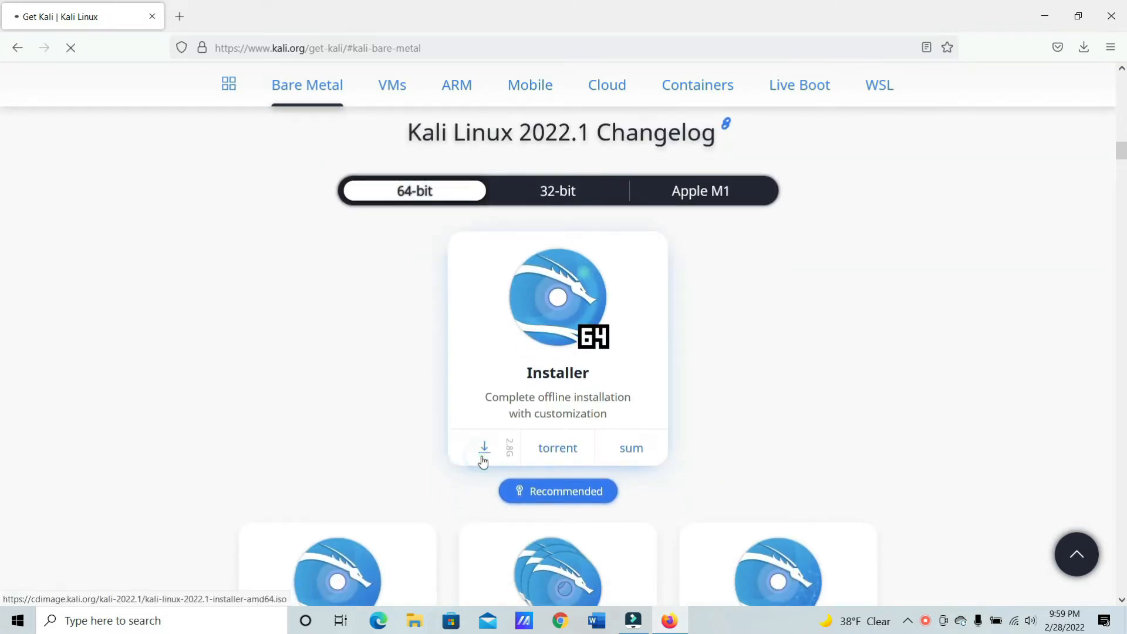
left_click(483, 448)
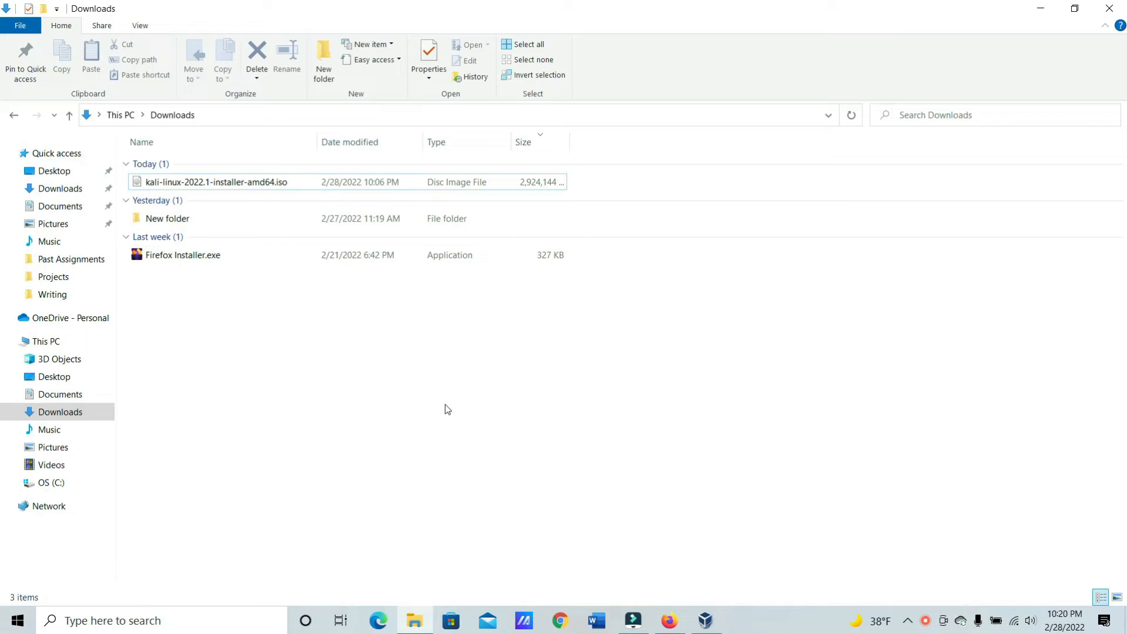
mouse_move(507, 433)
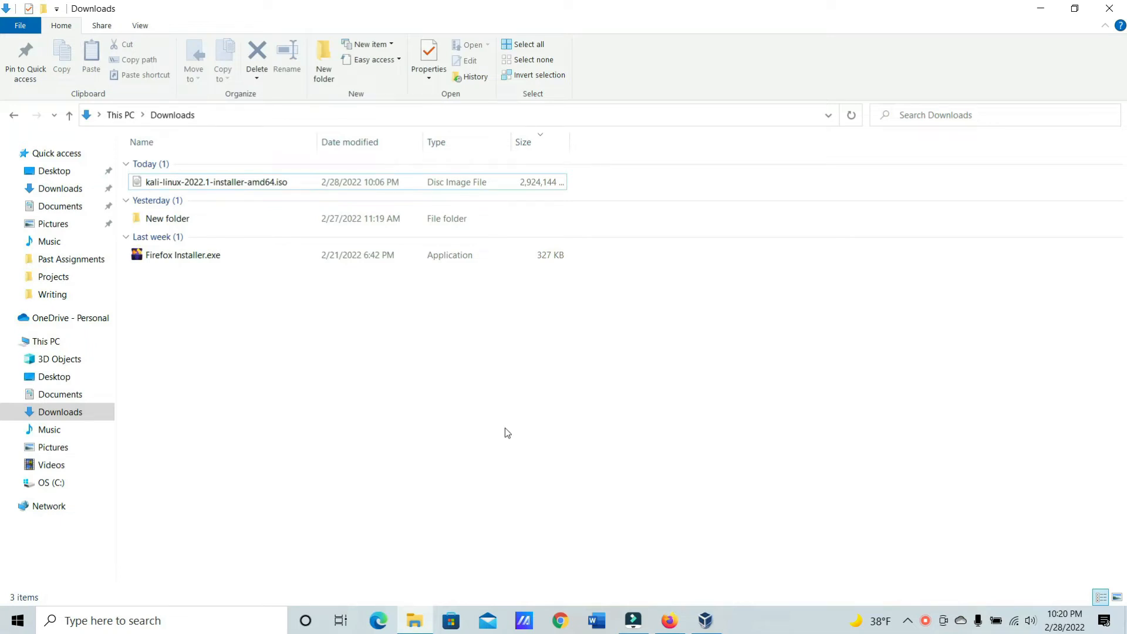
mouse_move(704, 620)
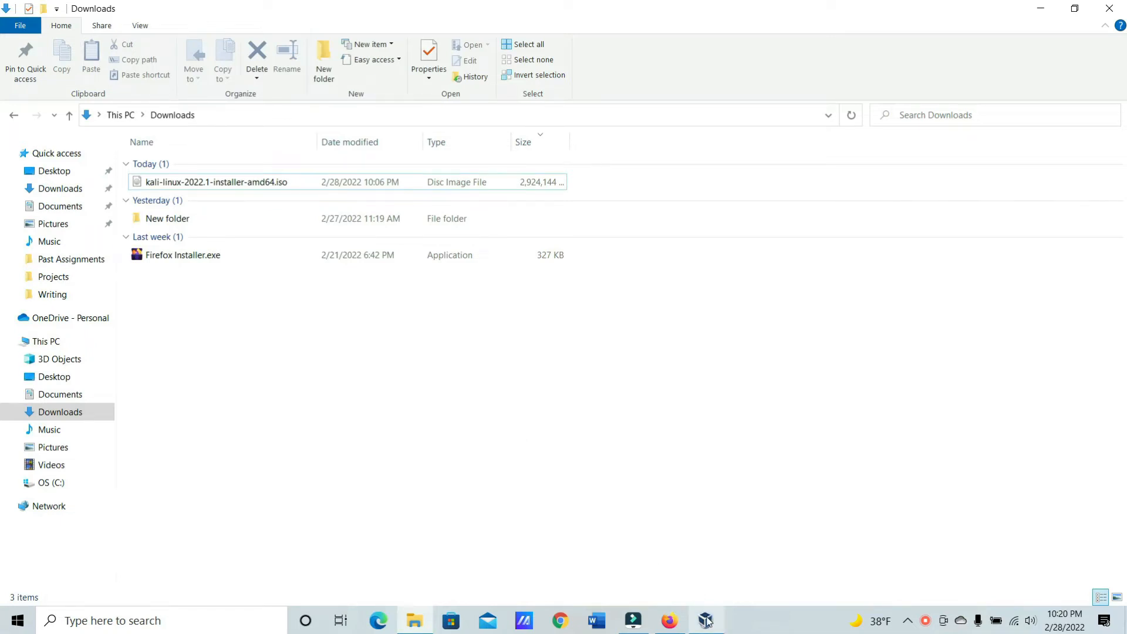
- Start a new VirtualBox VM named Kali, type Linux, version Debian (64-bit)
left_click(703, 620)
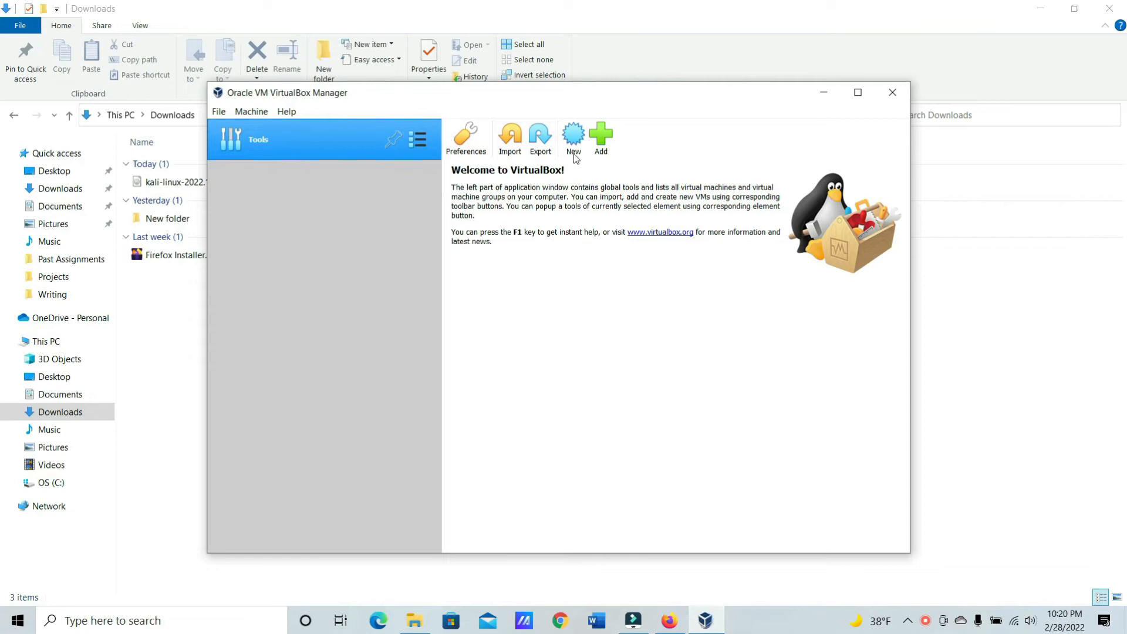
left_click(575, 136)
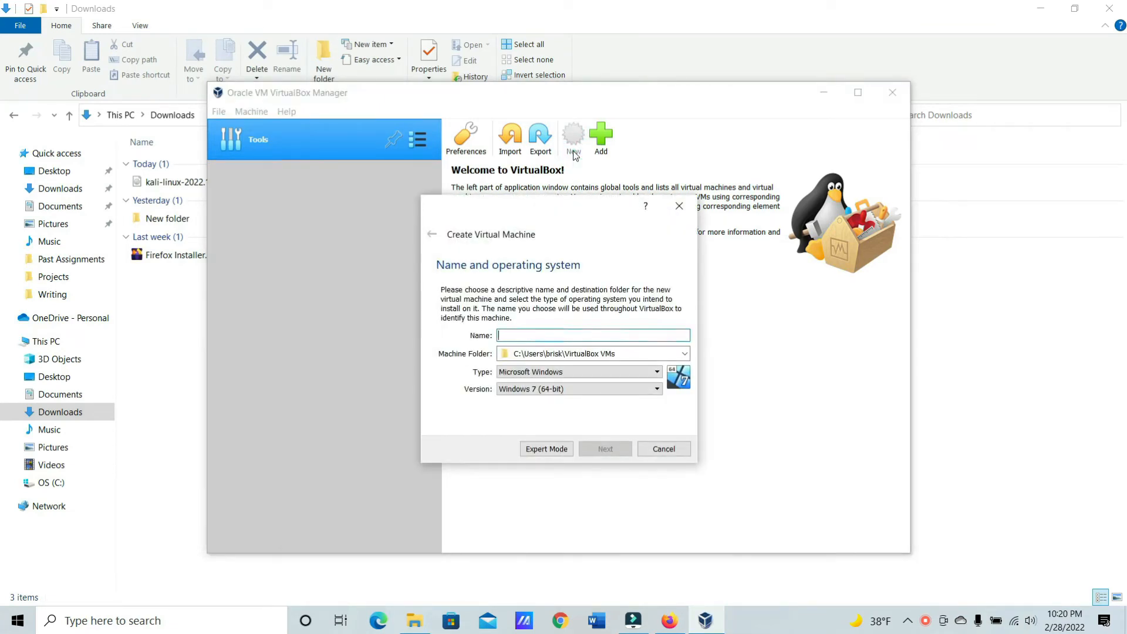
type("Kali")
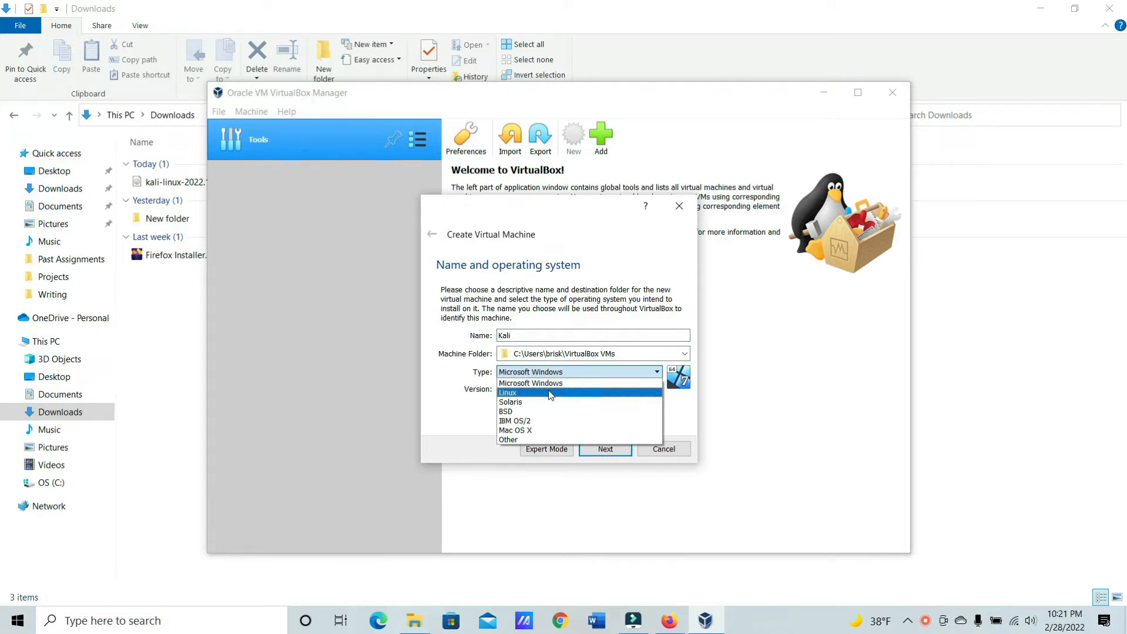
left_click(508, 392)
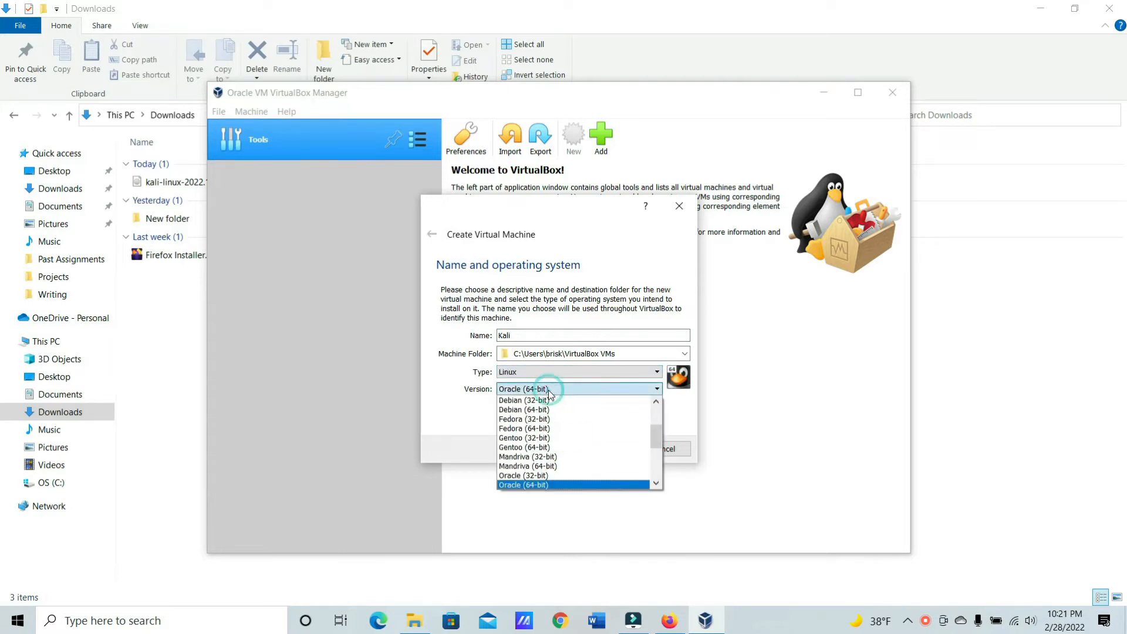
mouse_move(535, 410)
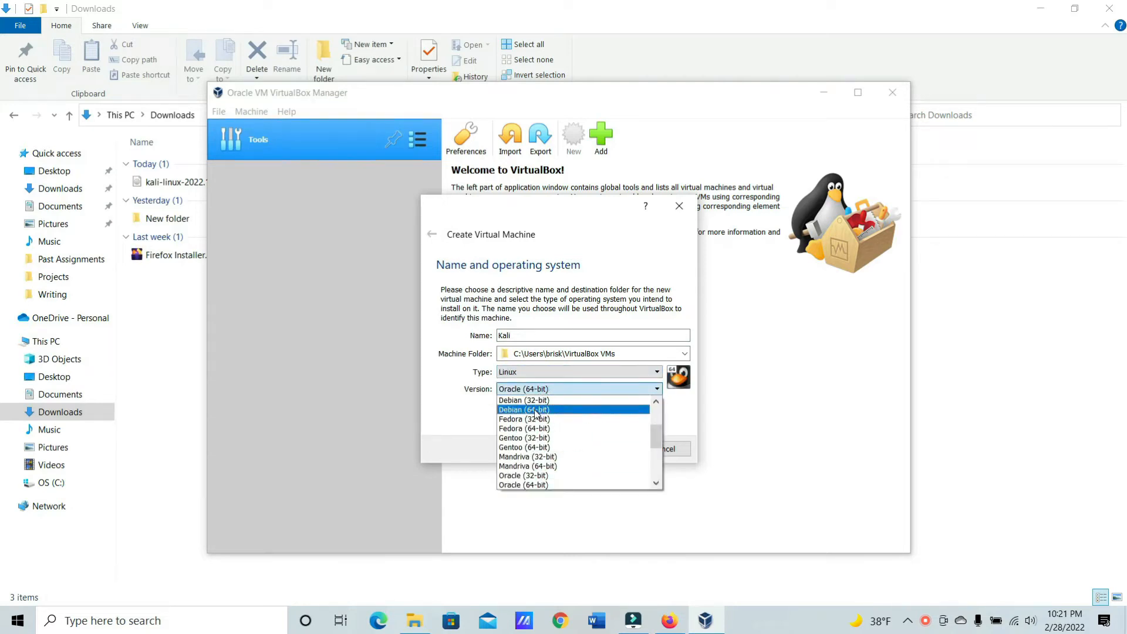
left_click(524, 410)
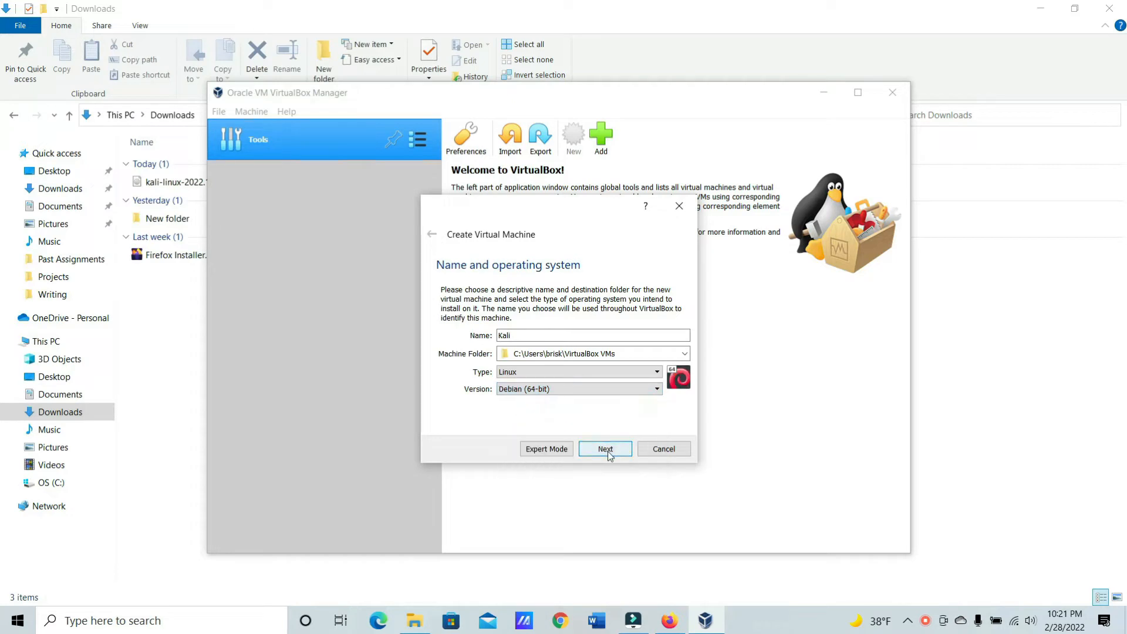
- Allot about 4374 MB of memory to the Kali machine and continue to the hard disk step
left_click(605, 448)
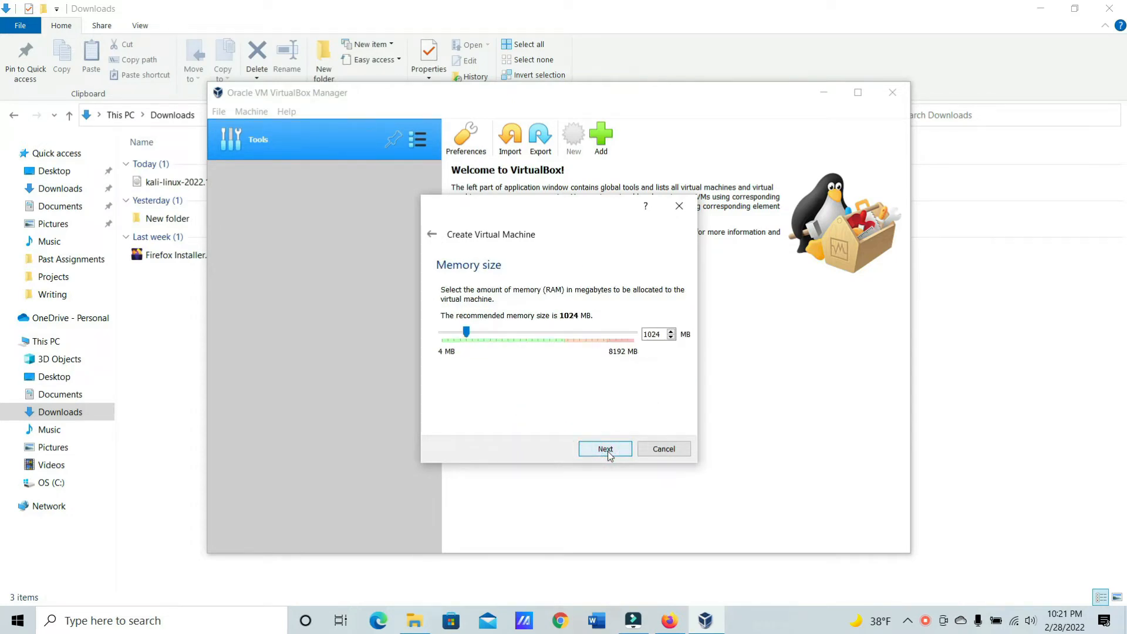
left_click_drag(465, 332, 472, 331)
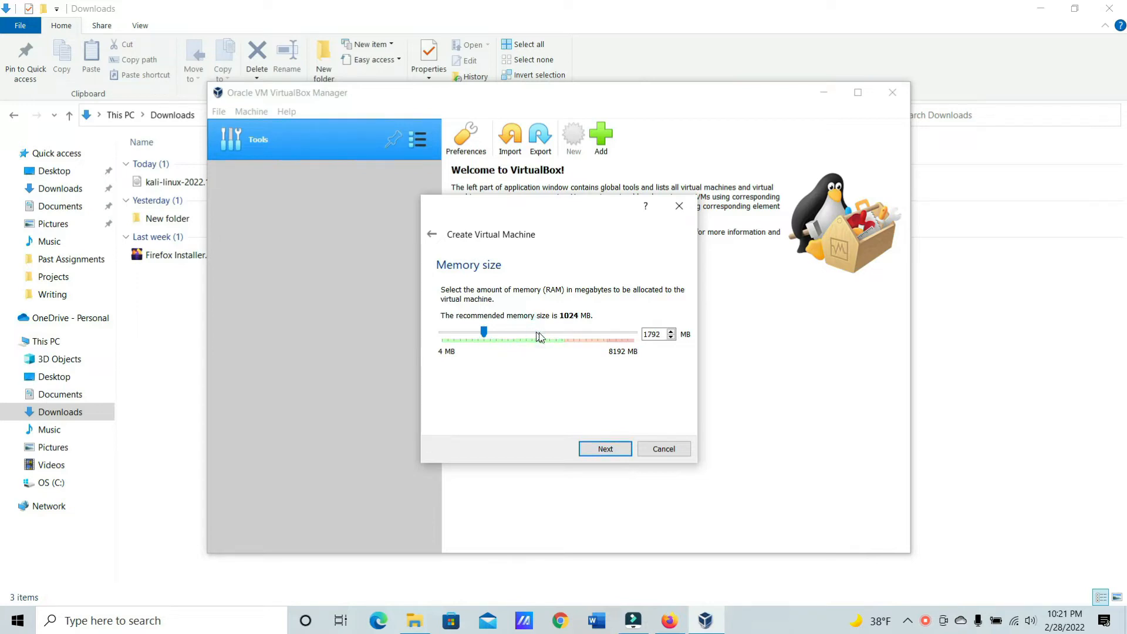
left_click_drag(483, 331, 520, 331)
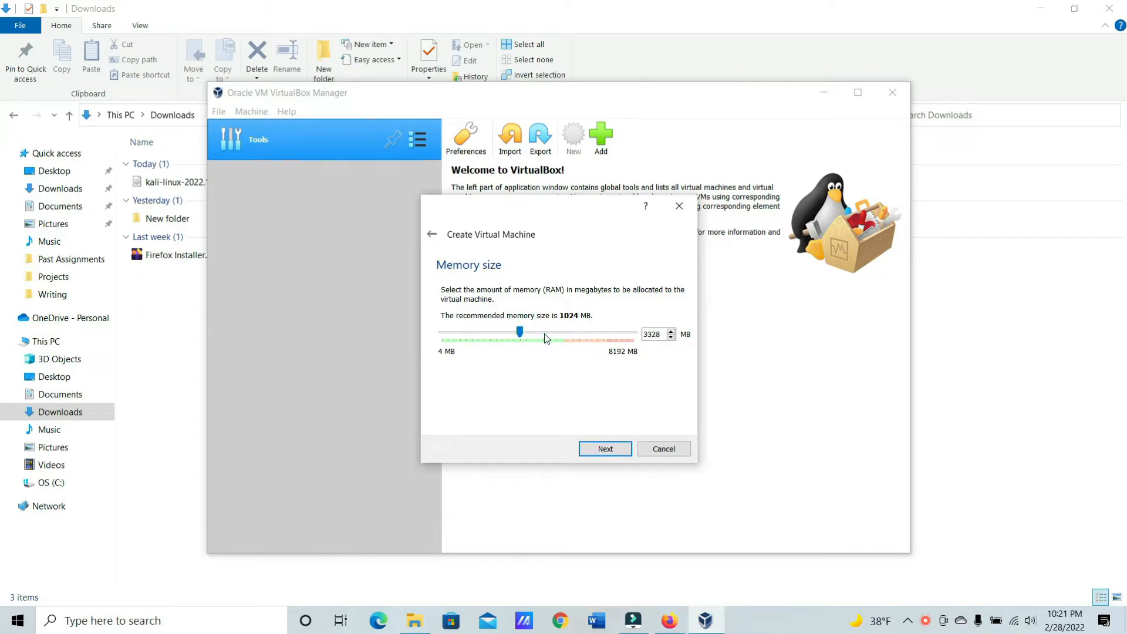
left_click_drag(520, 331, 544, 331)
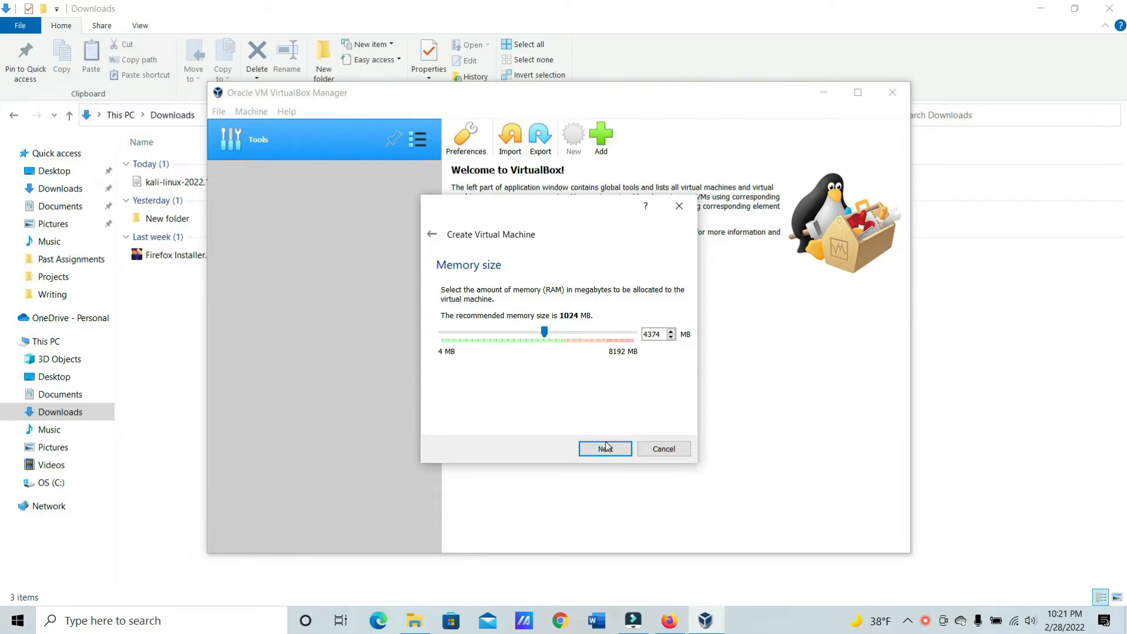
left_click(605, 448)
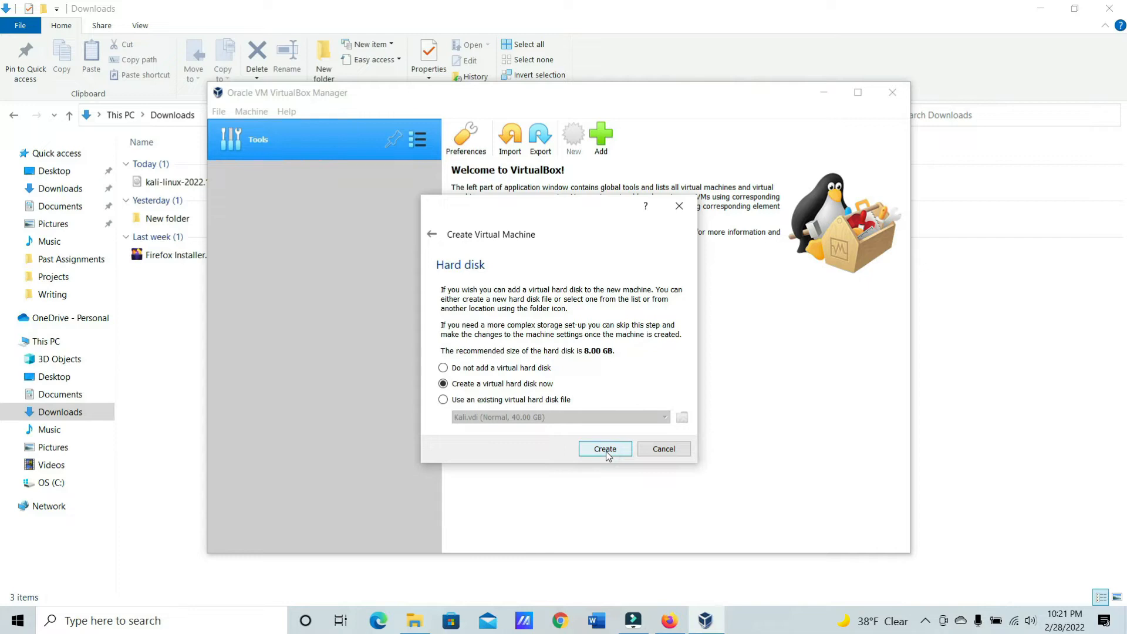
- Create a 40 GB dynamically allocated VDI hard disk for the Kali machine
left_click(605, 449)
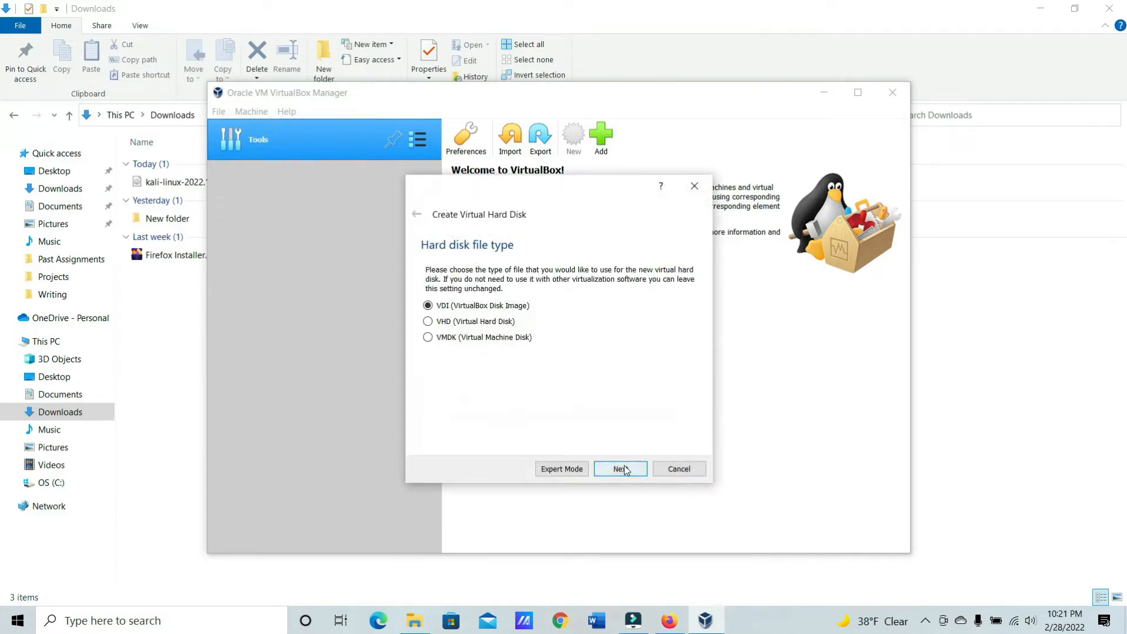
left_click(620, 469)
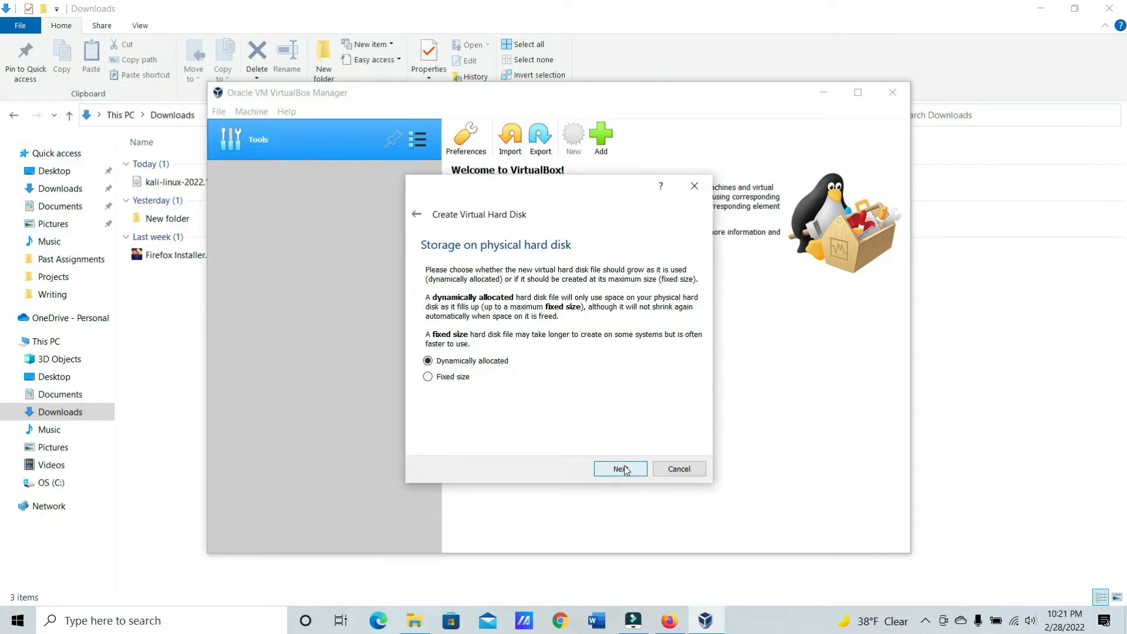
left_click(620, 469)
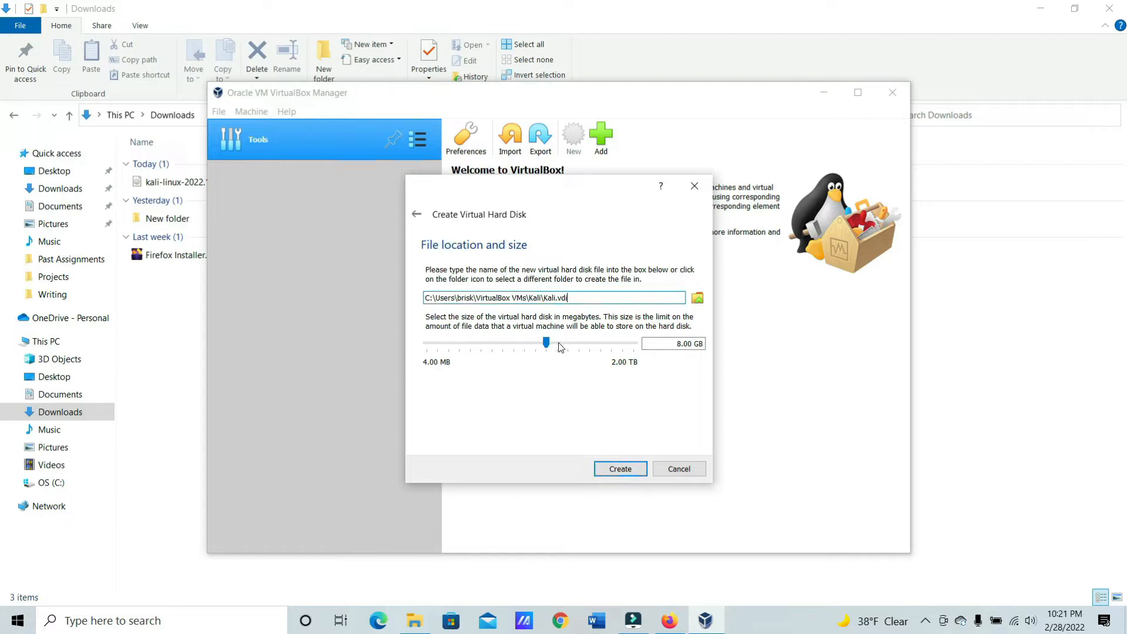
left_click_drag(545, 343, 557, 343)
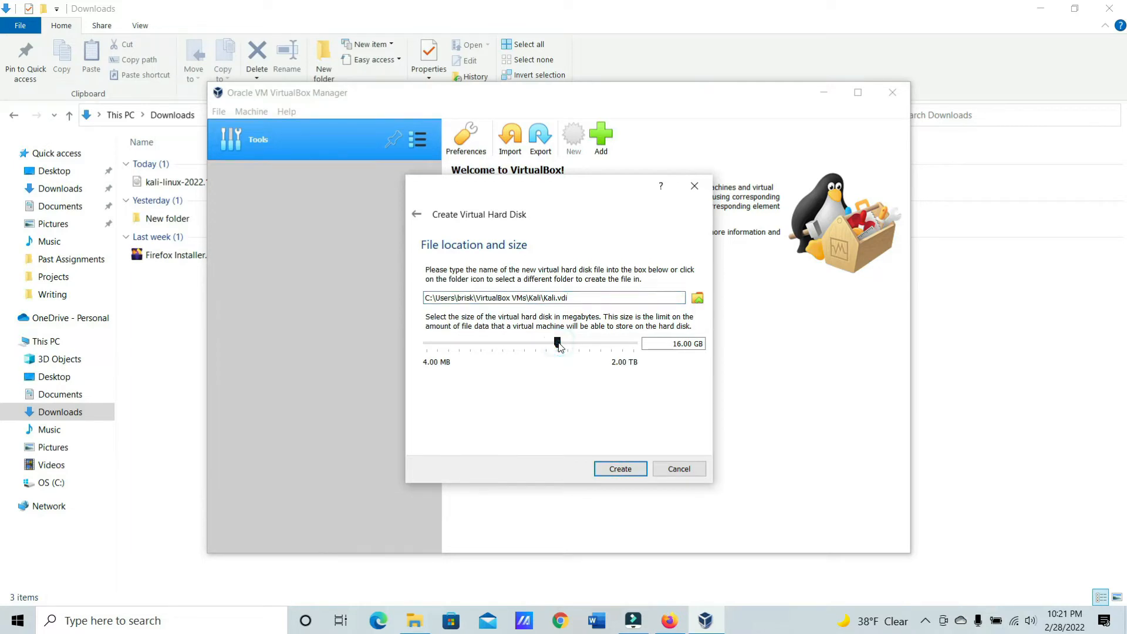
left_click_drag(557, 343, 568, 343)
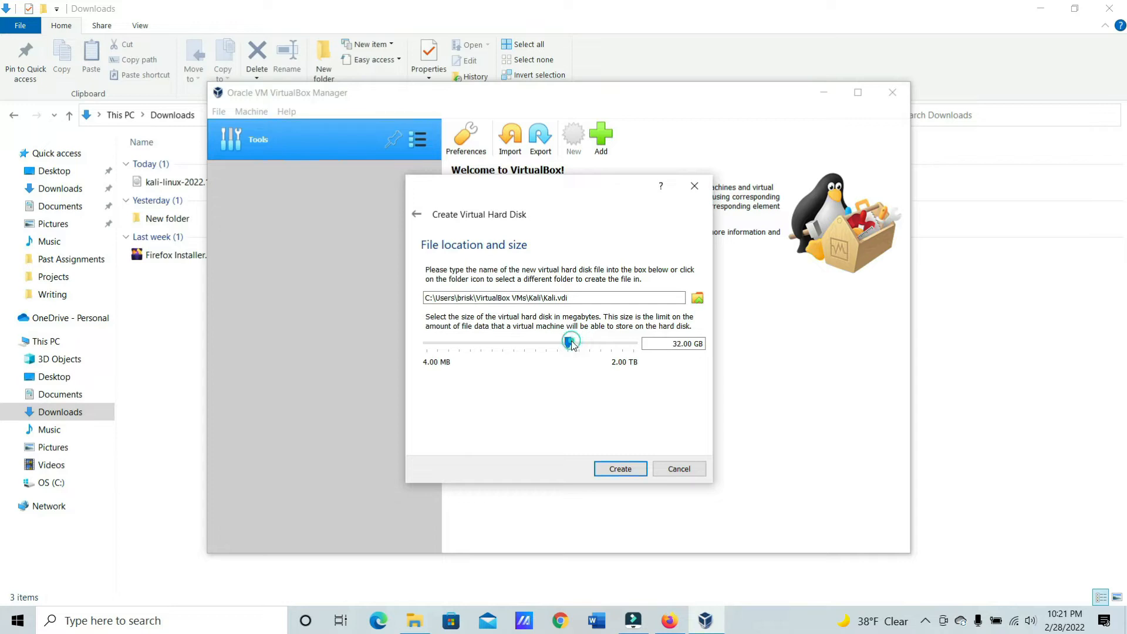
left_click_drag(572, 343, 575, 343)
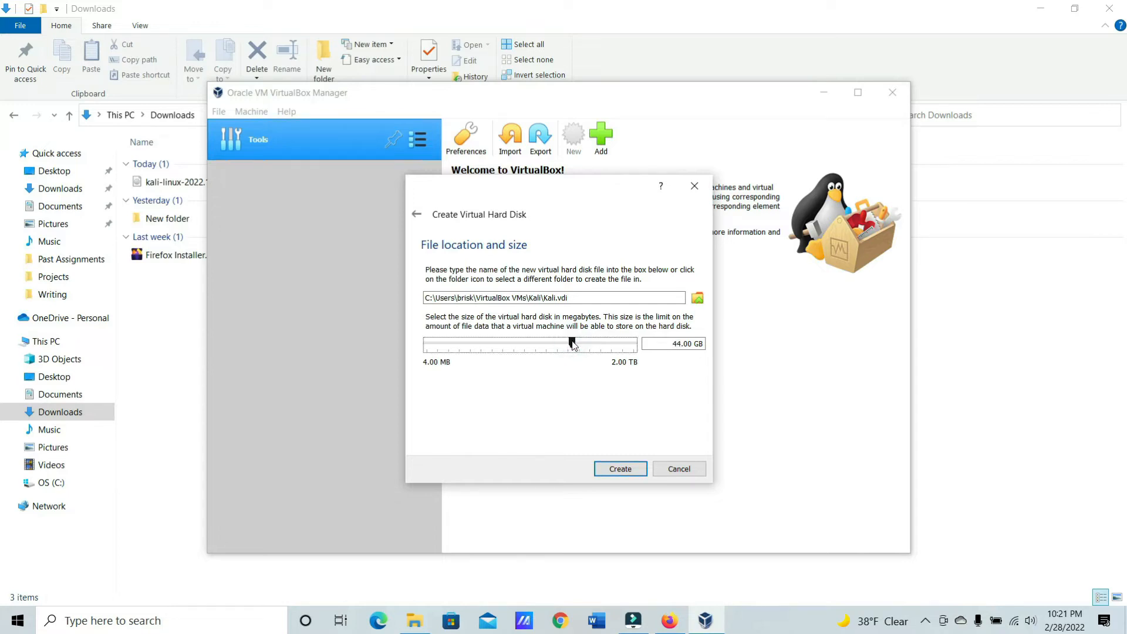
left_click_drag(576, 342, 571, 343)
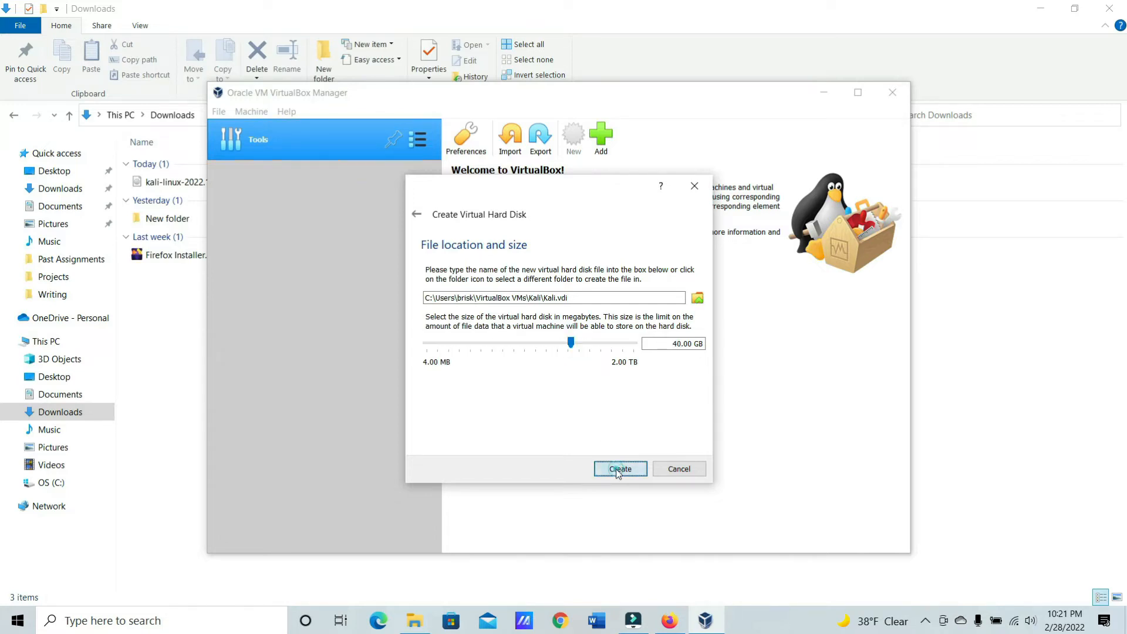
left_click(619, 469)
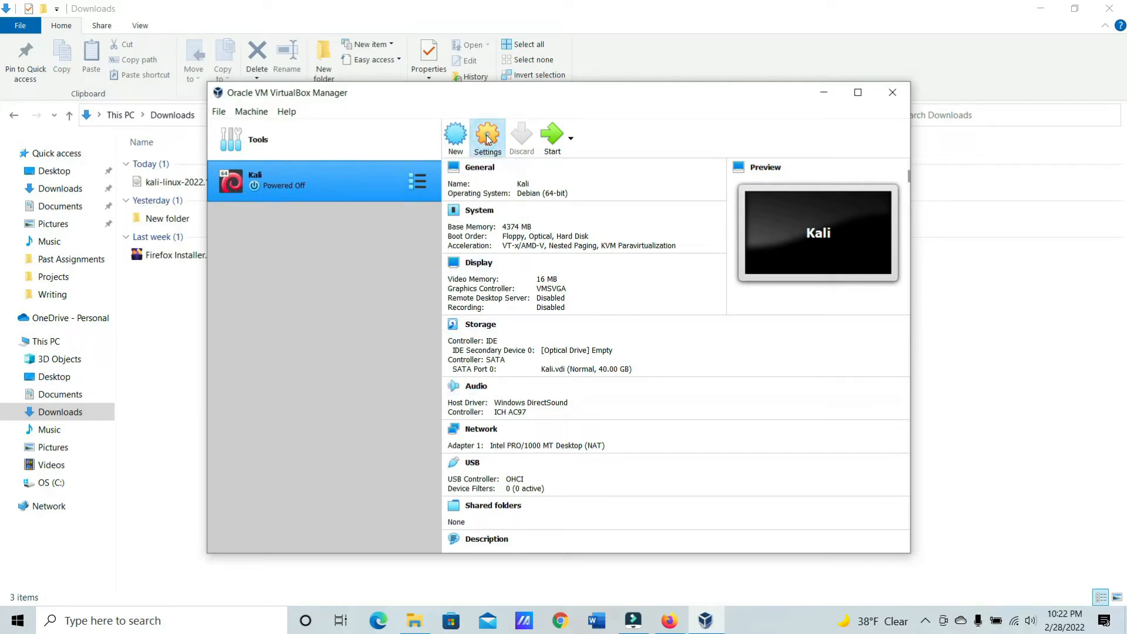
- In Kali's System settings, enable EFI and assign 2 processors
left_click(486, 136)
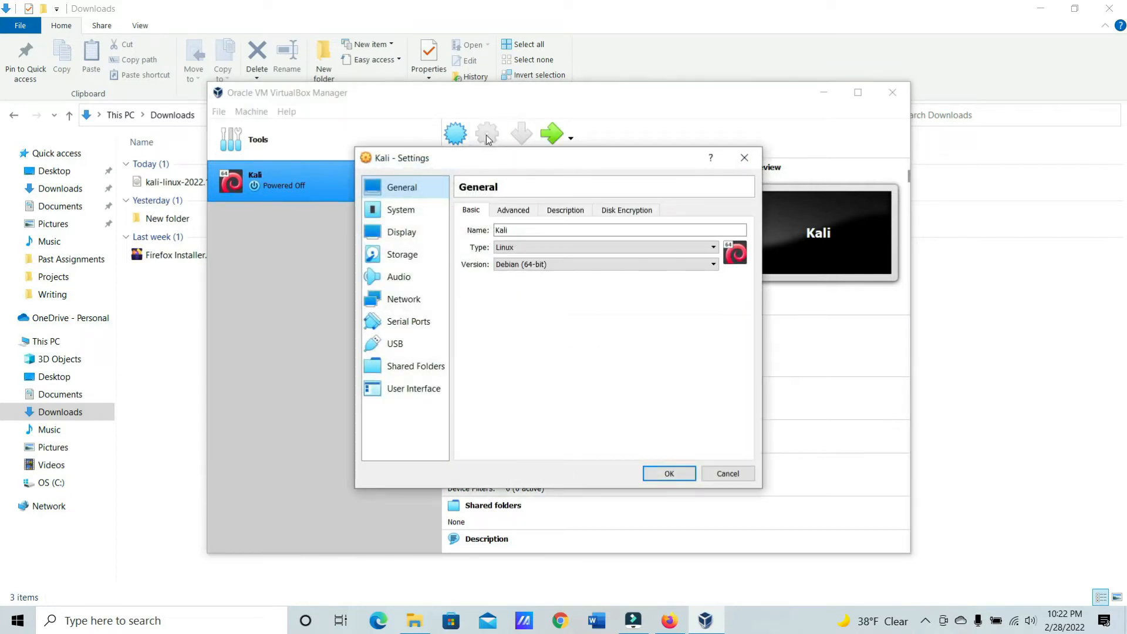
left_click(400, 209)
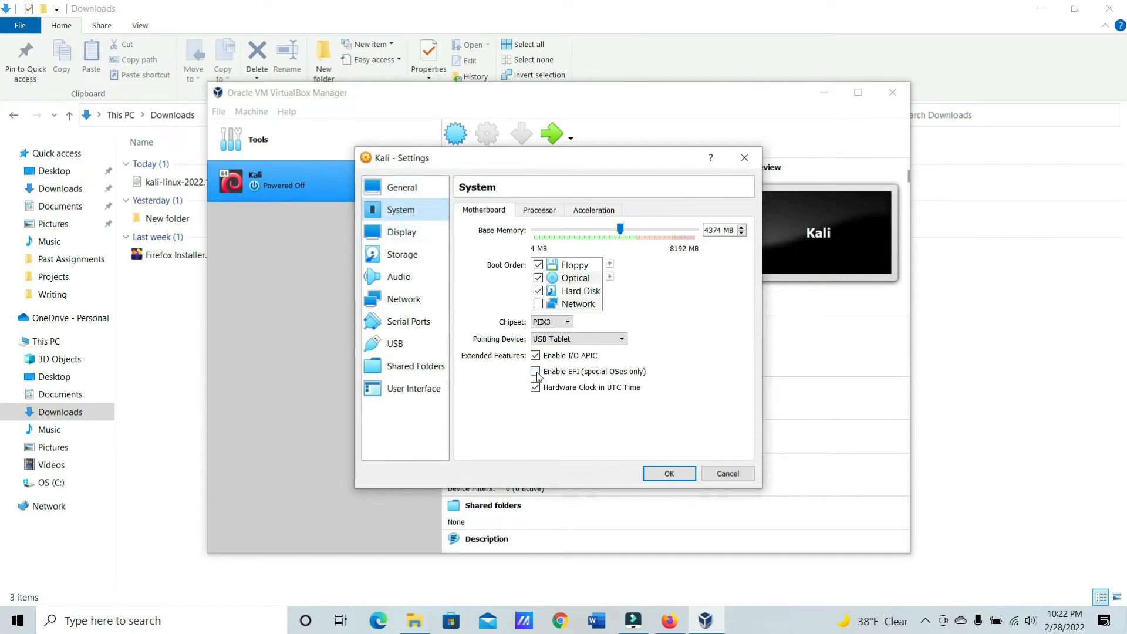
left_click(535, 371)
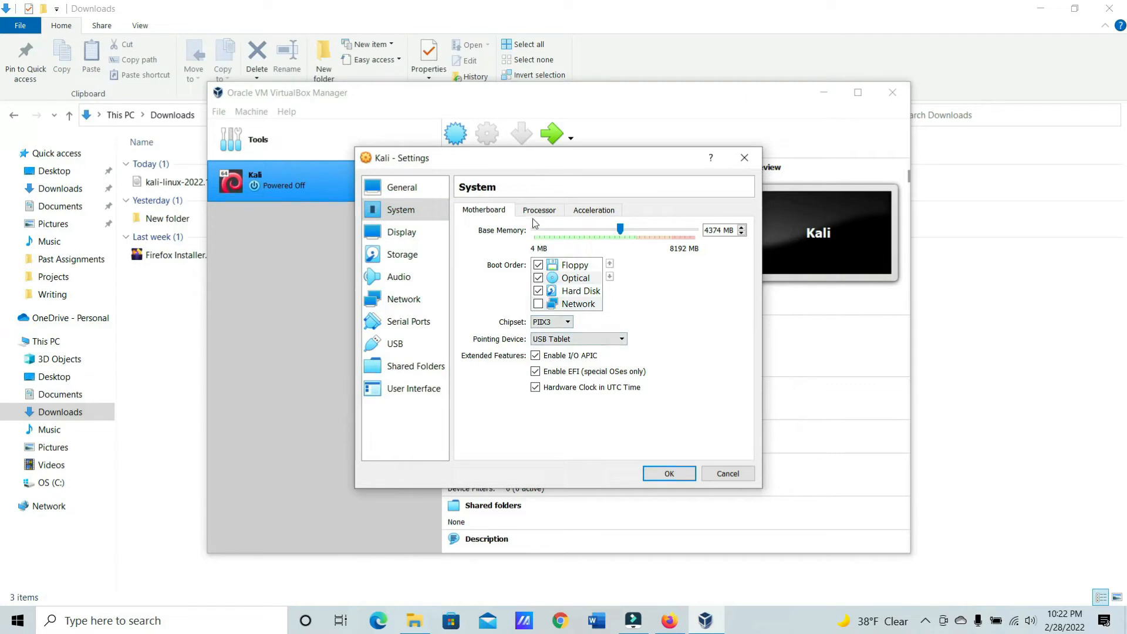
left_click(539, 210)
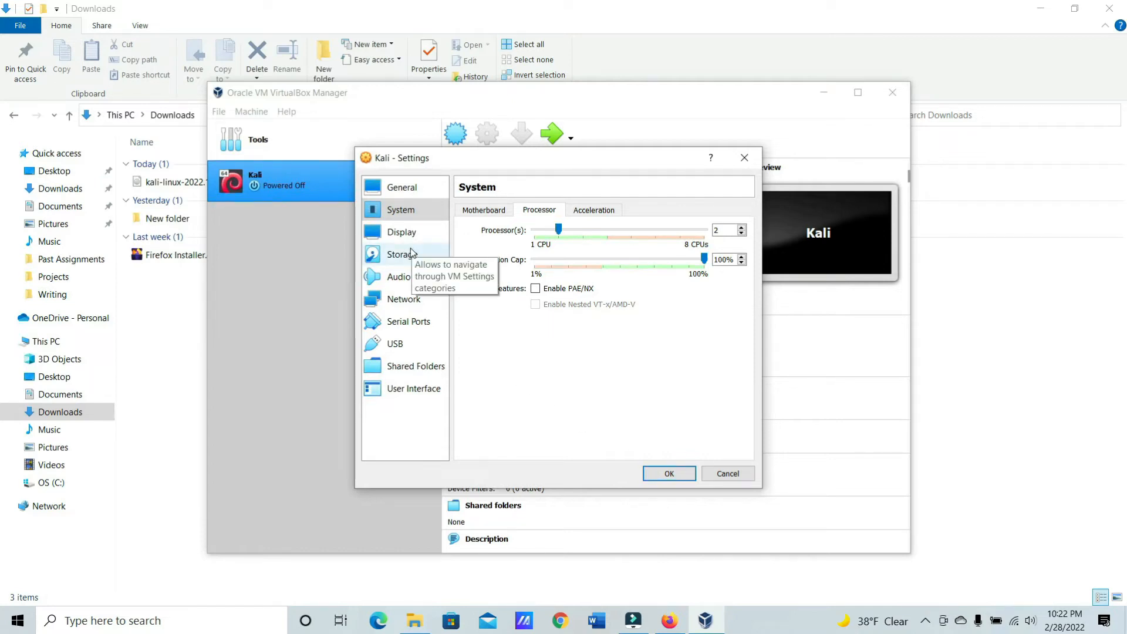
left_click(402, 253)
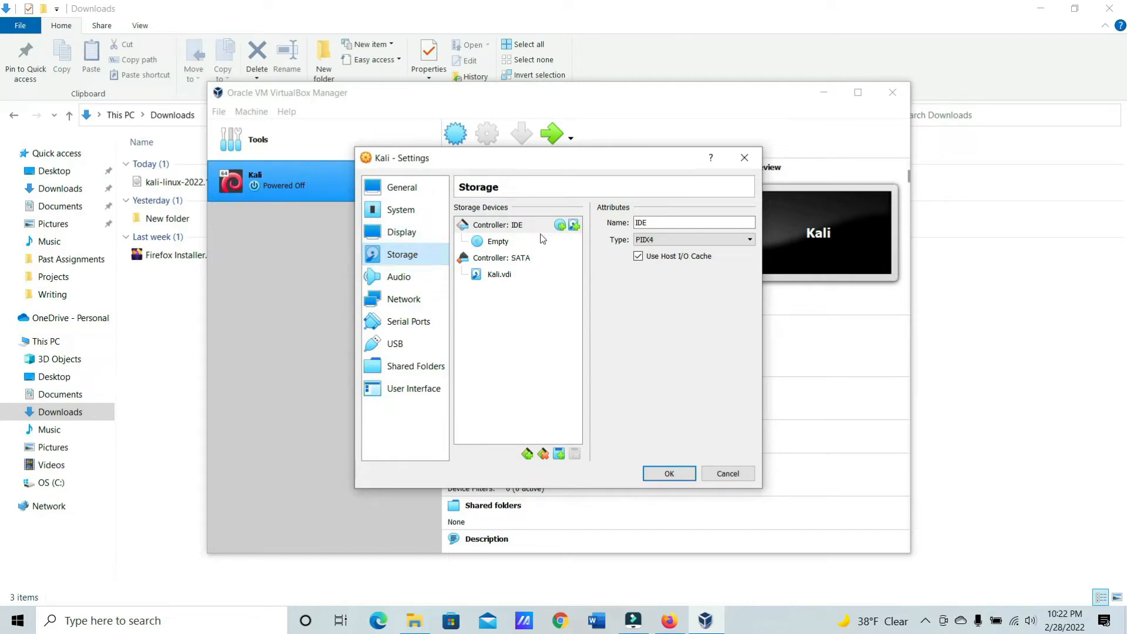
- Attach the kali-linux-2022.1 installer ISO to Kali's empty optical drive
left_click(498, 240)
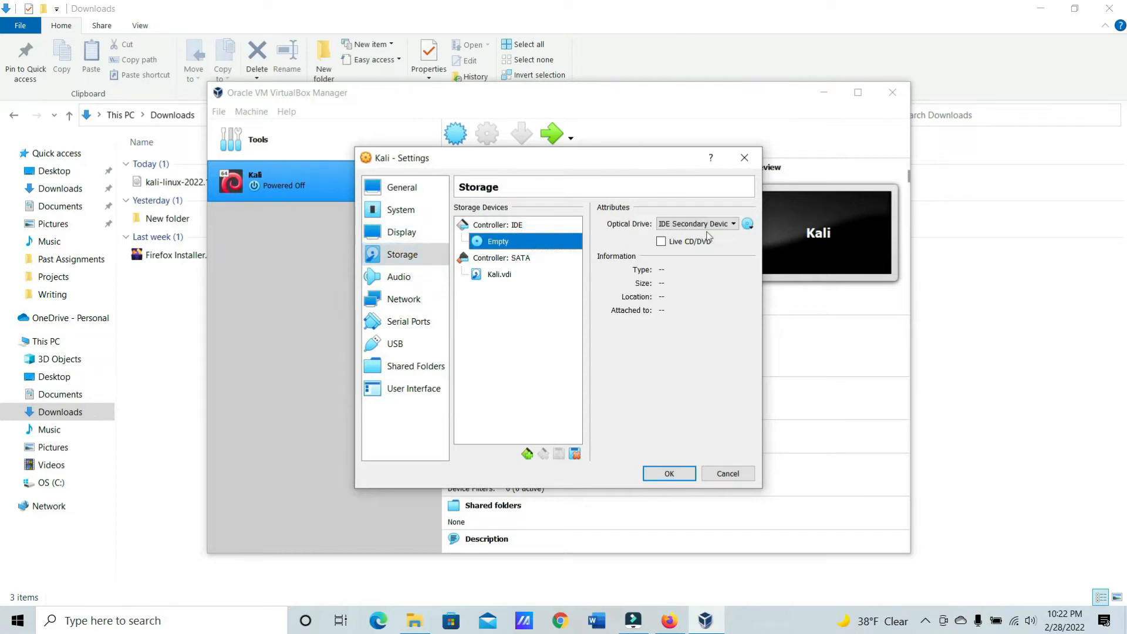
left_click(747, 223)
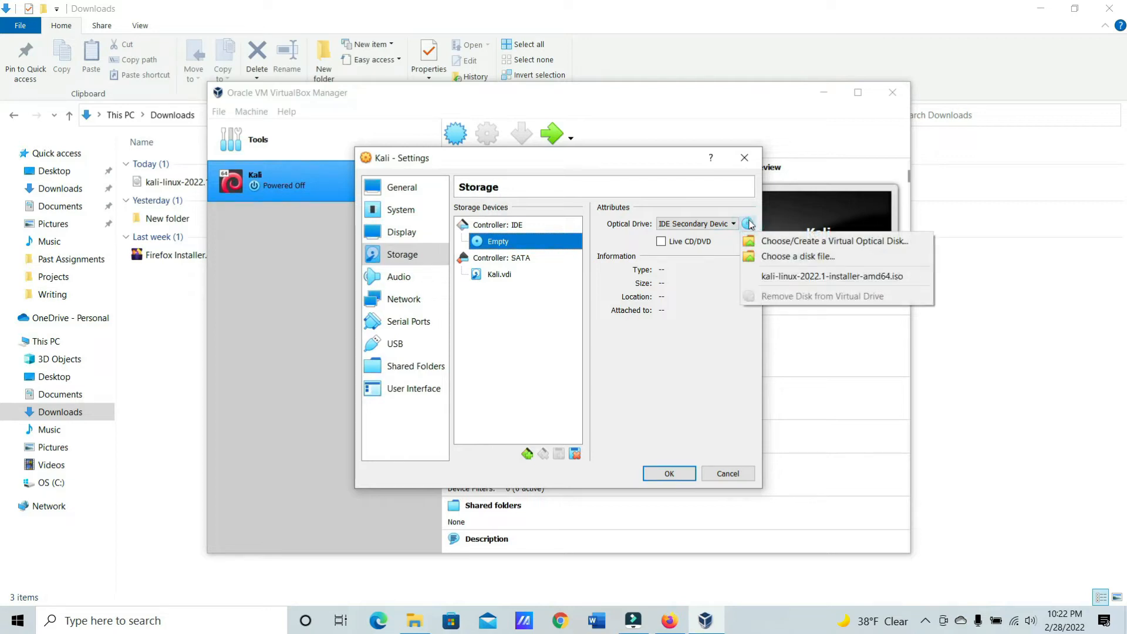
left_click(798, 257)
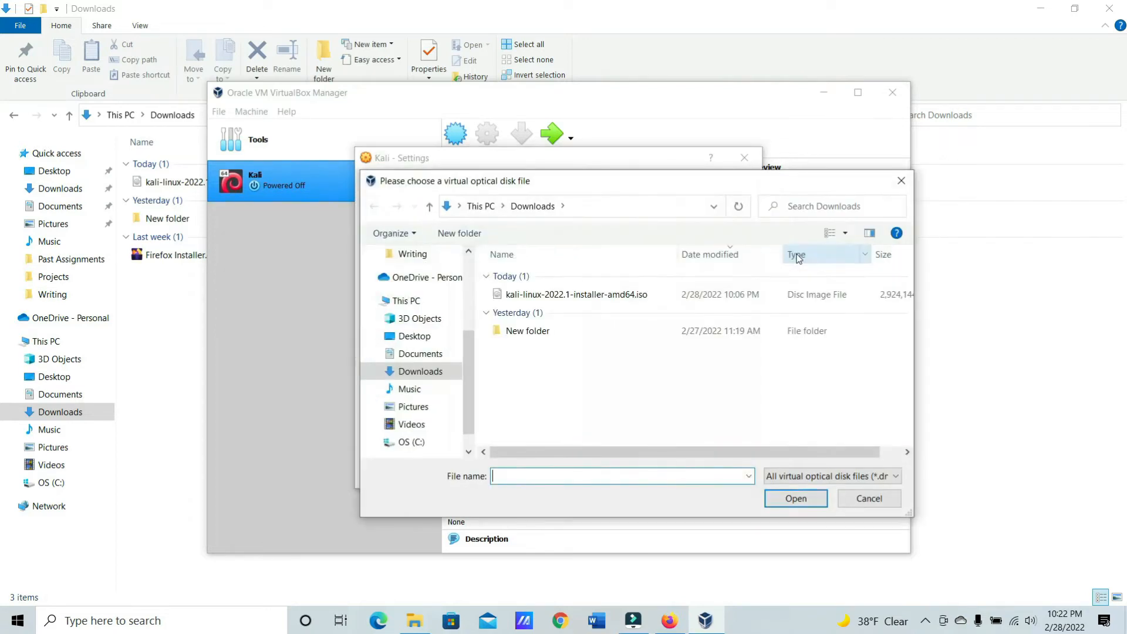
left_click(575, 294)
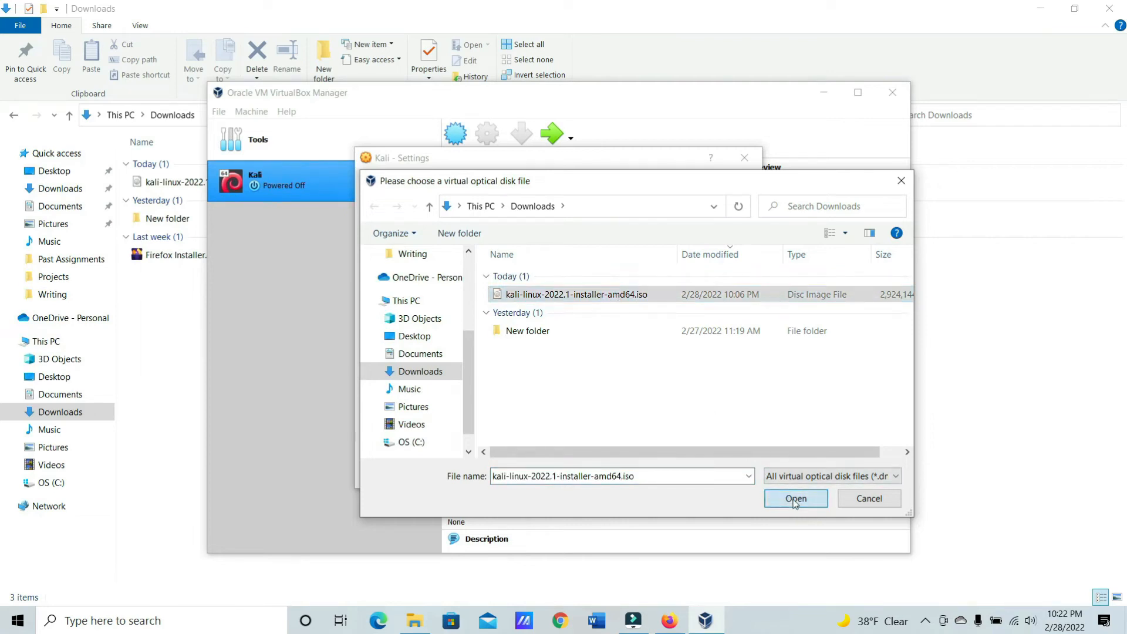
left_click(795, 498)
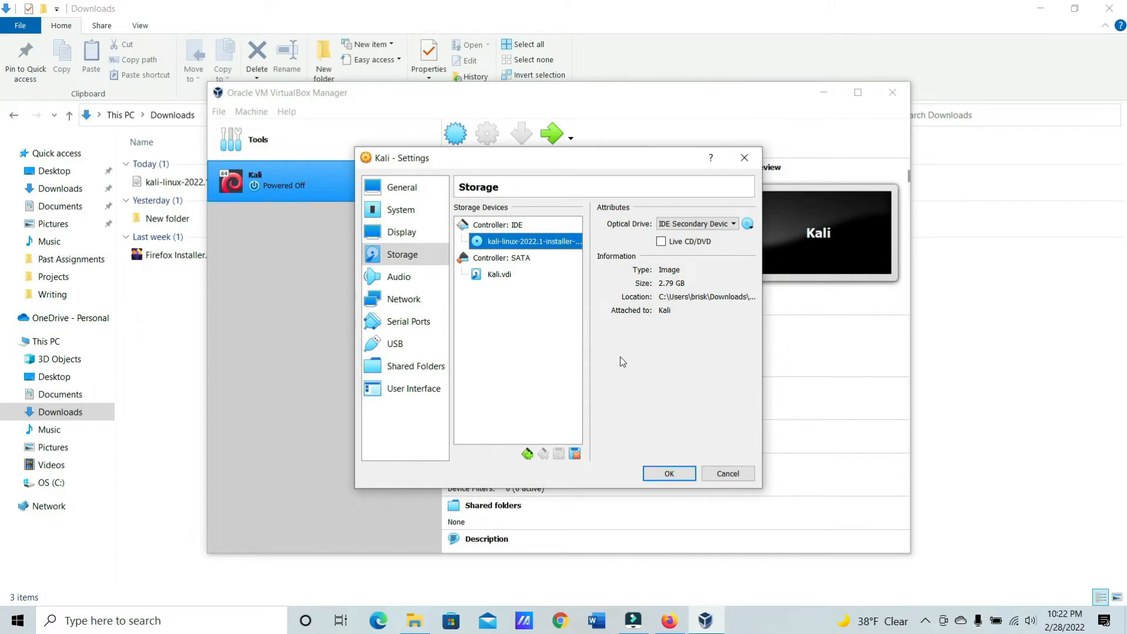
left_click(403, 299)
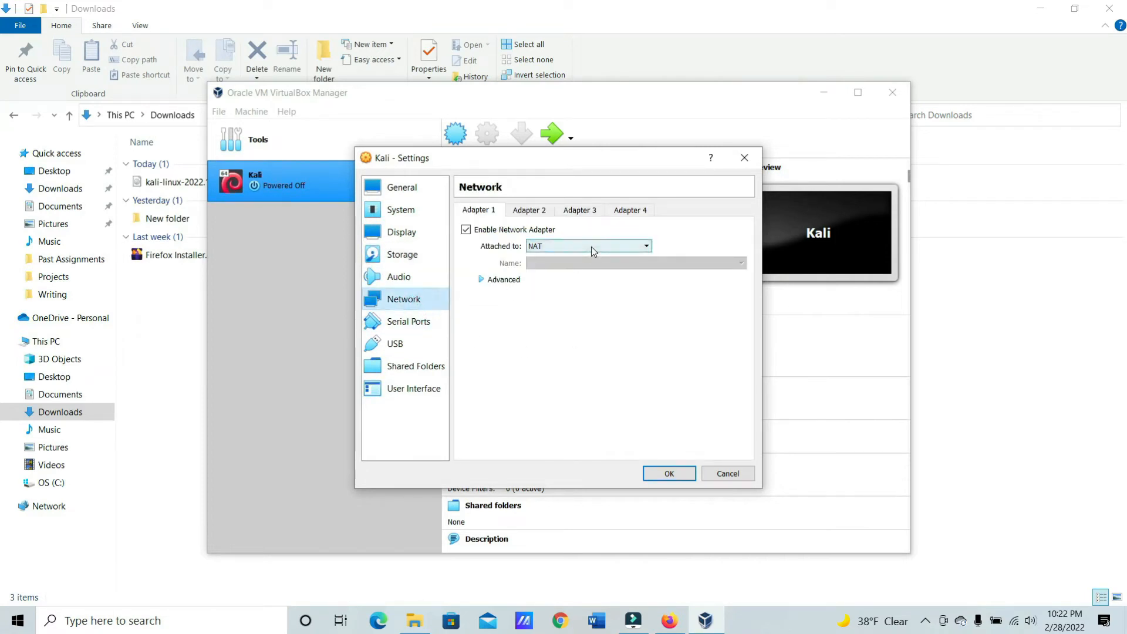
- Save Kali's settings with NAT networking, EFI, 2 processors and the ISO attached
left_click(668, 473)
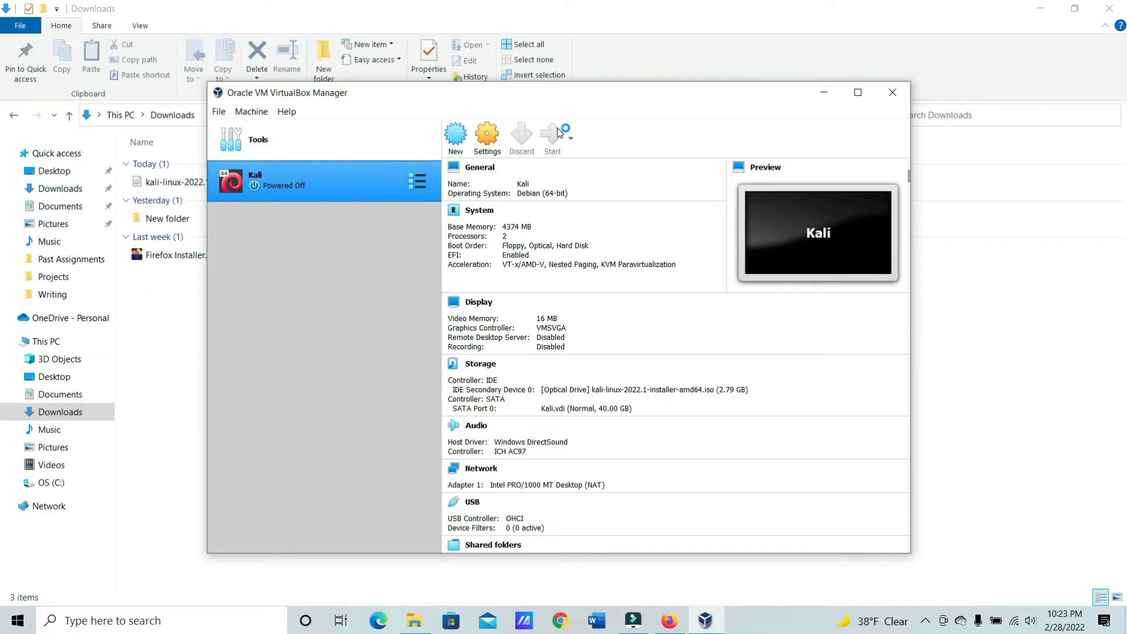
- Boot the Kali VM and accept English, United States and American English keyboard in the installer
left_click(552, 133)
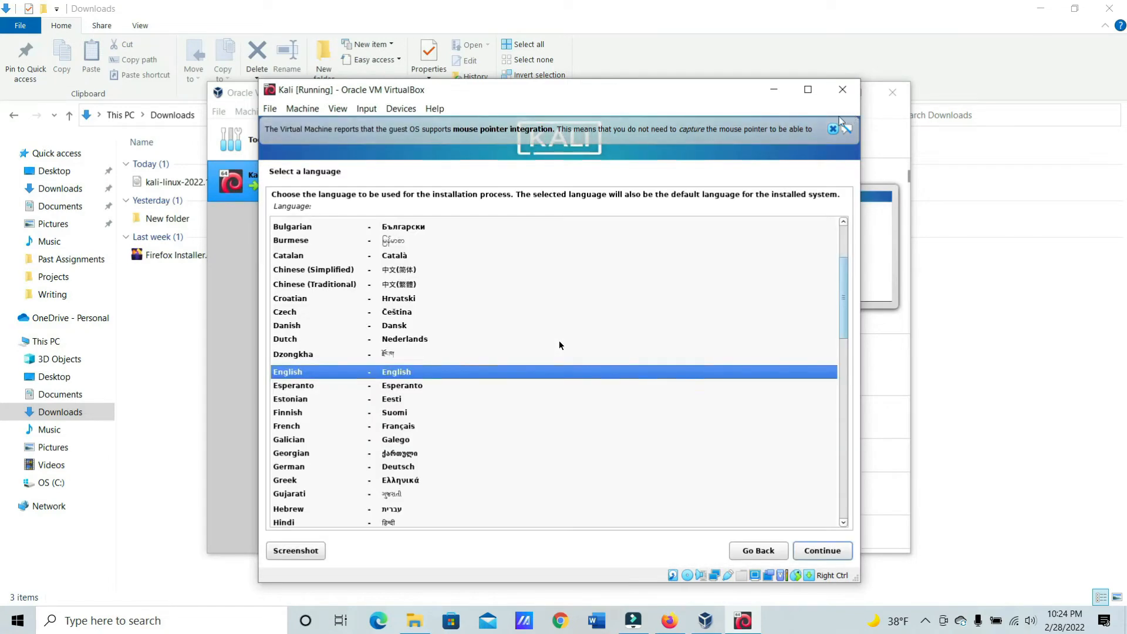
left_click(833, 129)
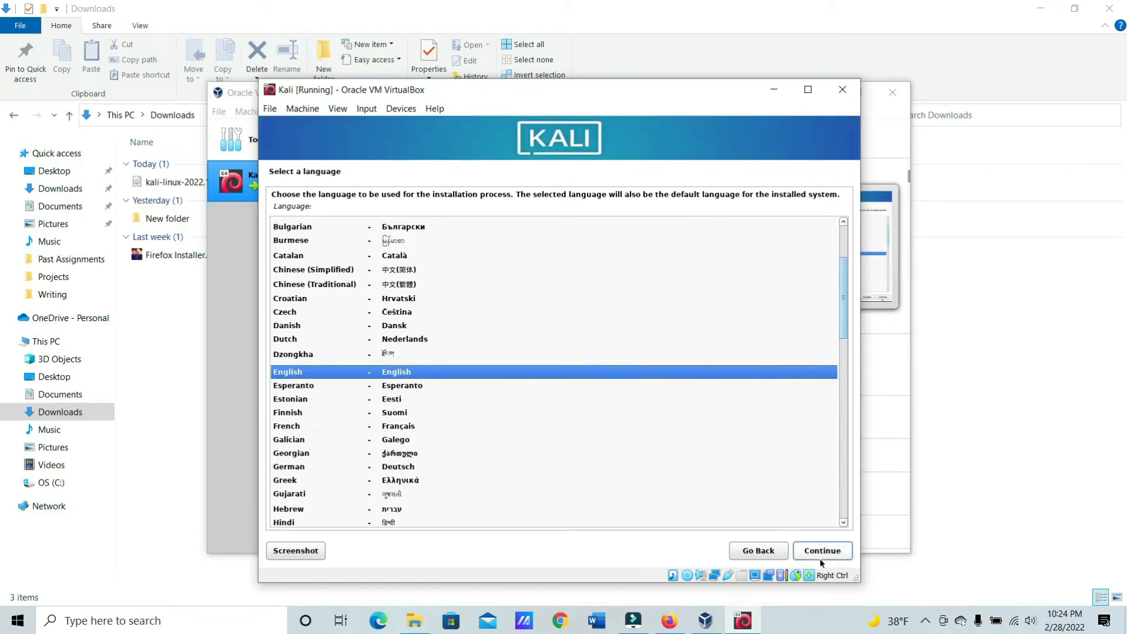
left_click(822, 550)
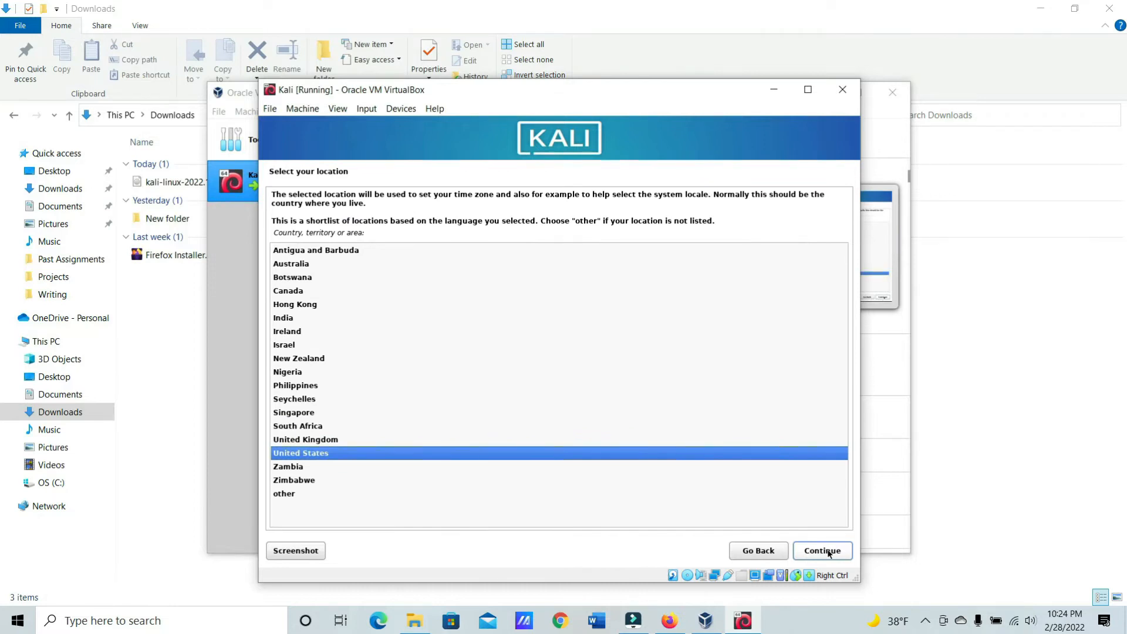
left_click(822, 551)
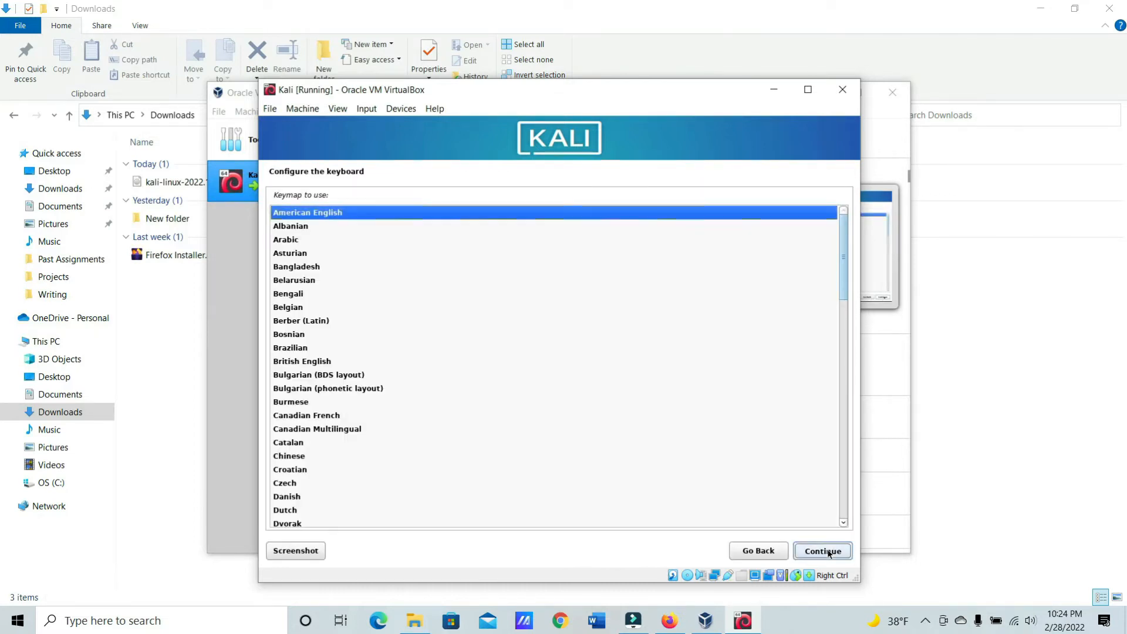
left_click(822, 551)
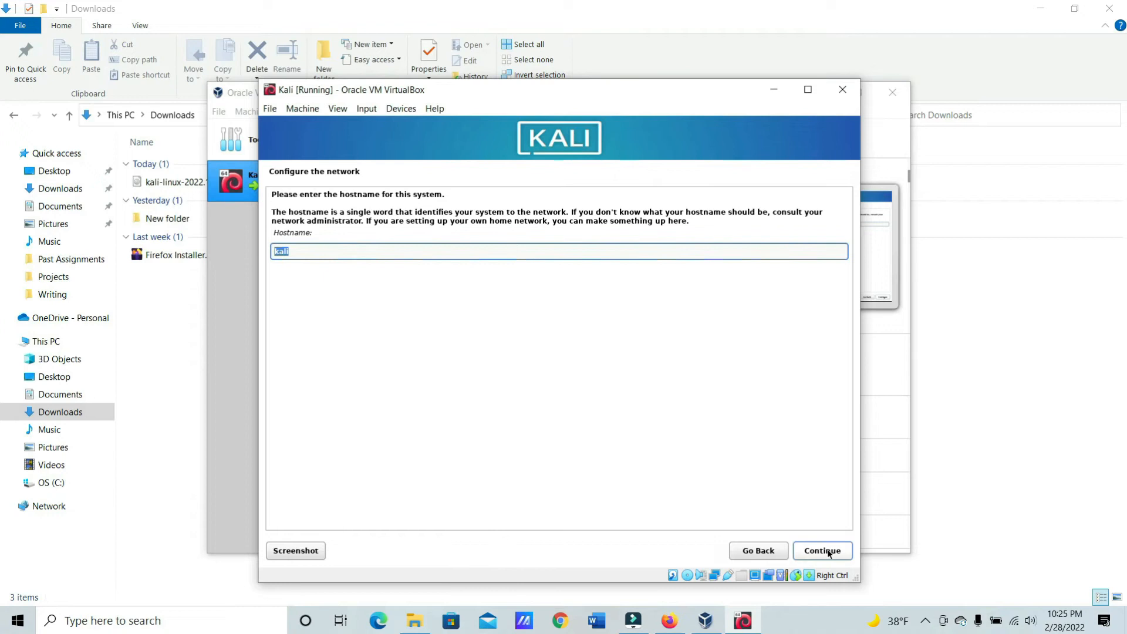
- Set the hostname to cybergraymatter and accept the network settings
type("cyber")
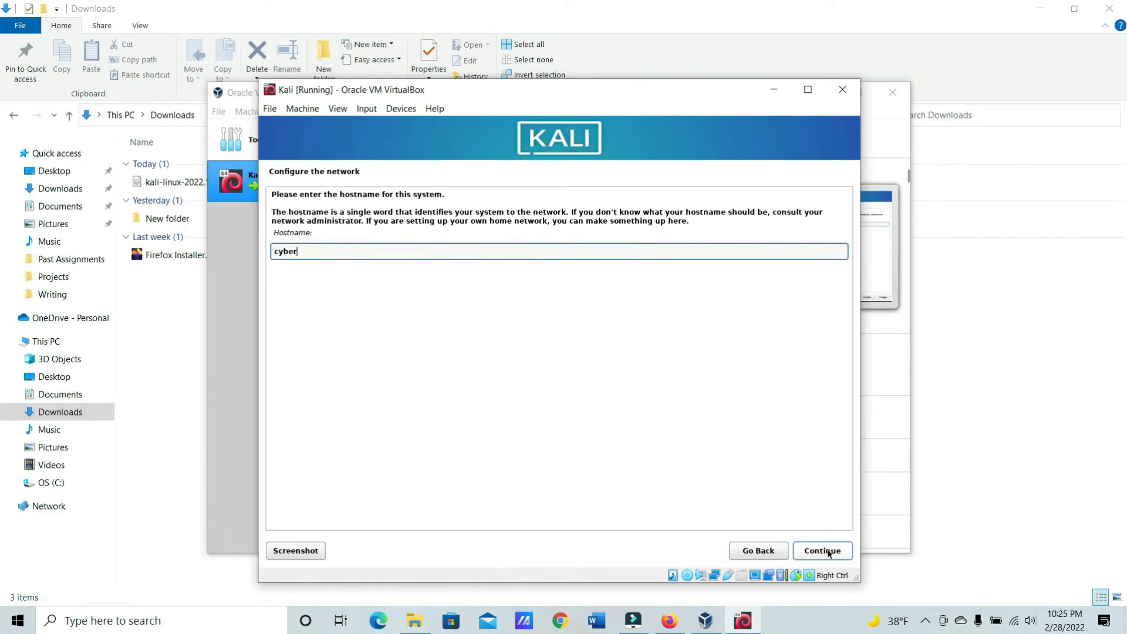
type("graymatter")
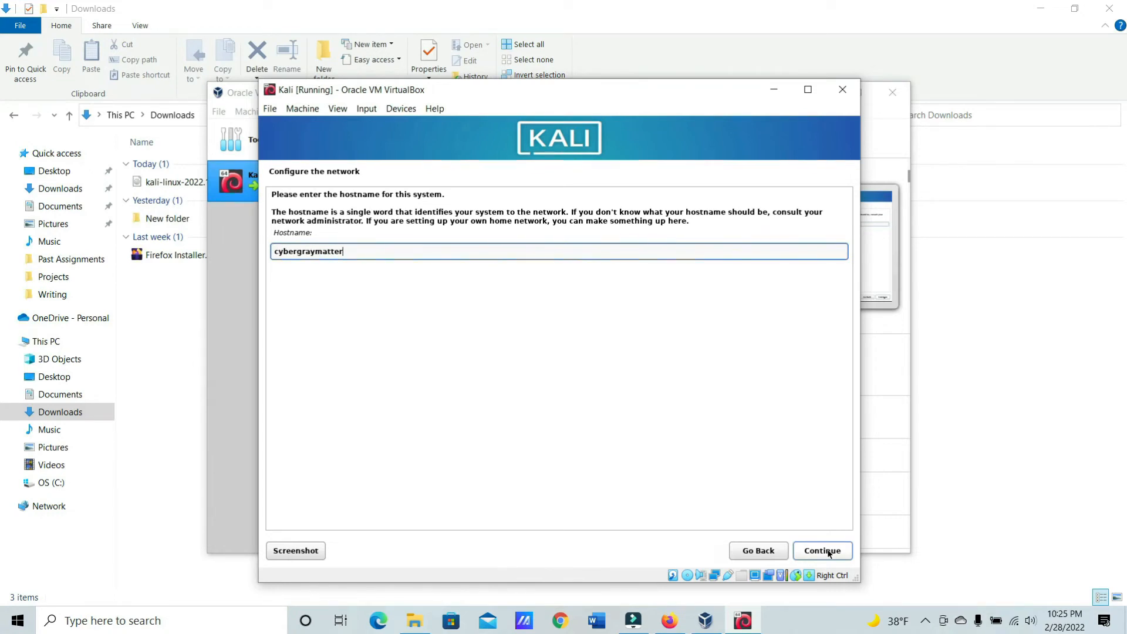
left_click(822, 551)
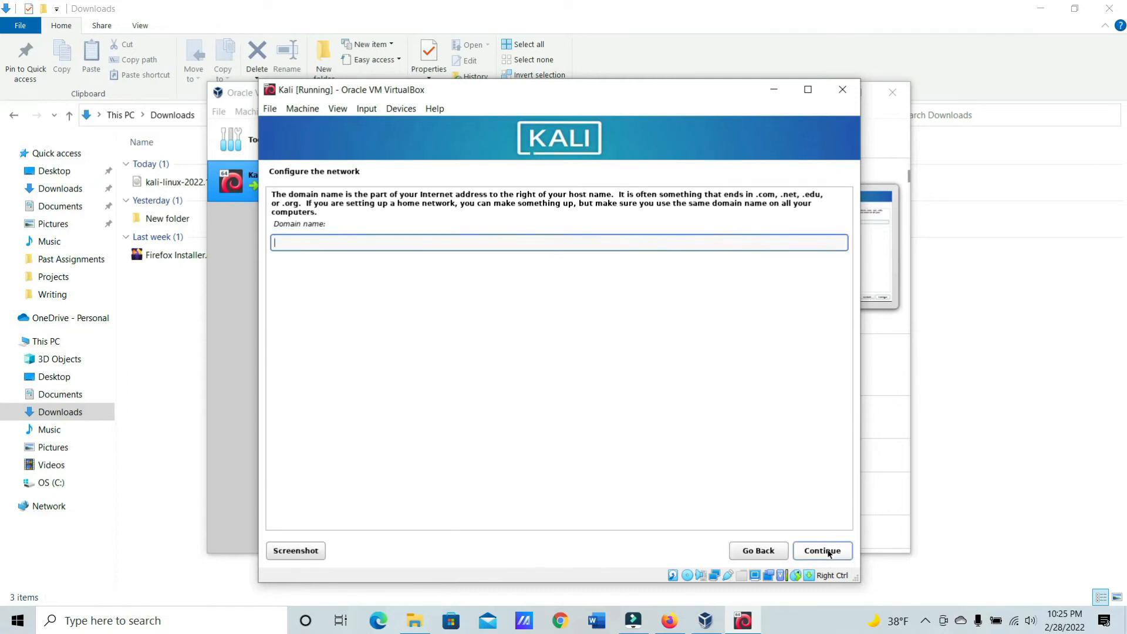
left_click(823, 551)
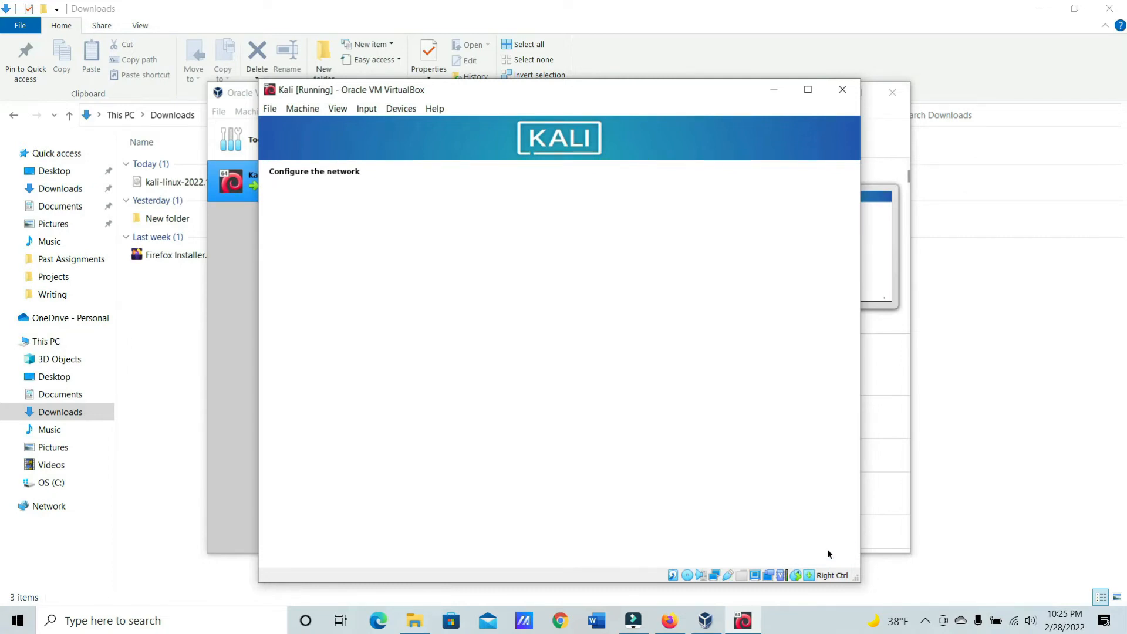
left_click(822, 550)
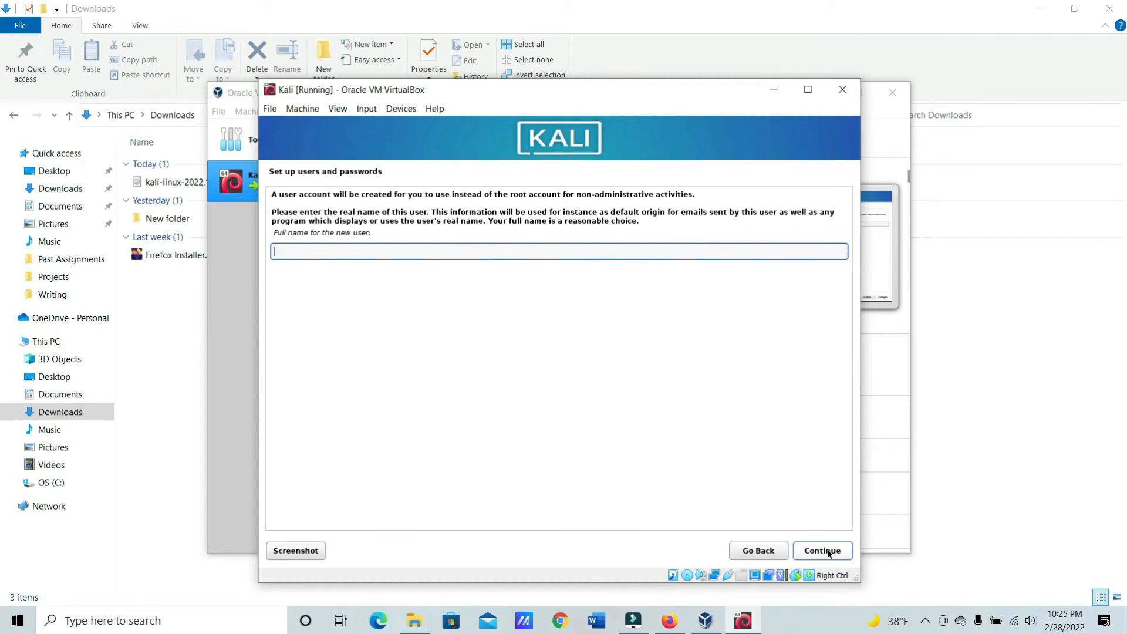
- Create the user cybergray with the suggested username and a confirmed password
type("cybergray")
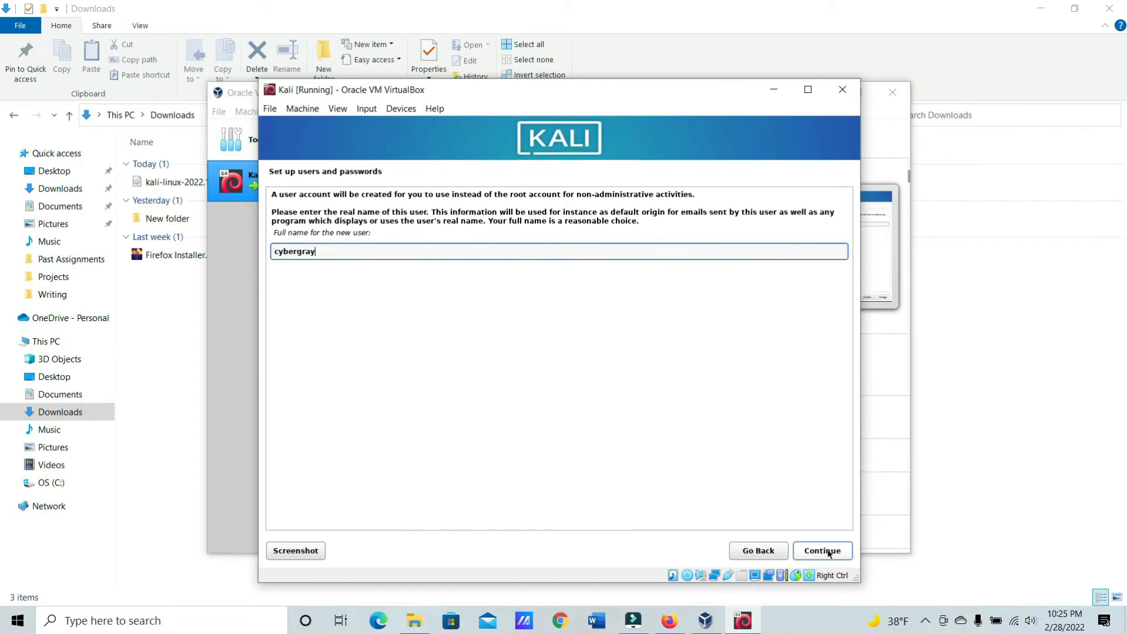
left_click(822, 551)
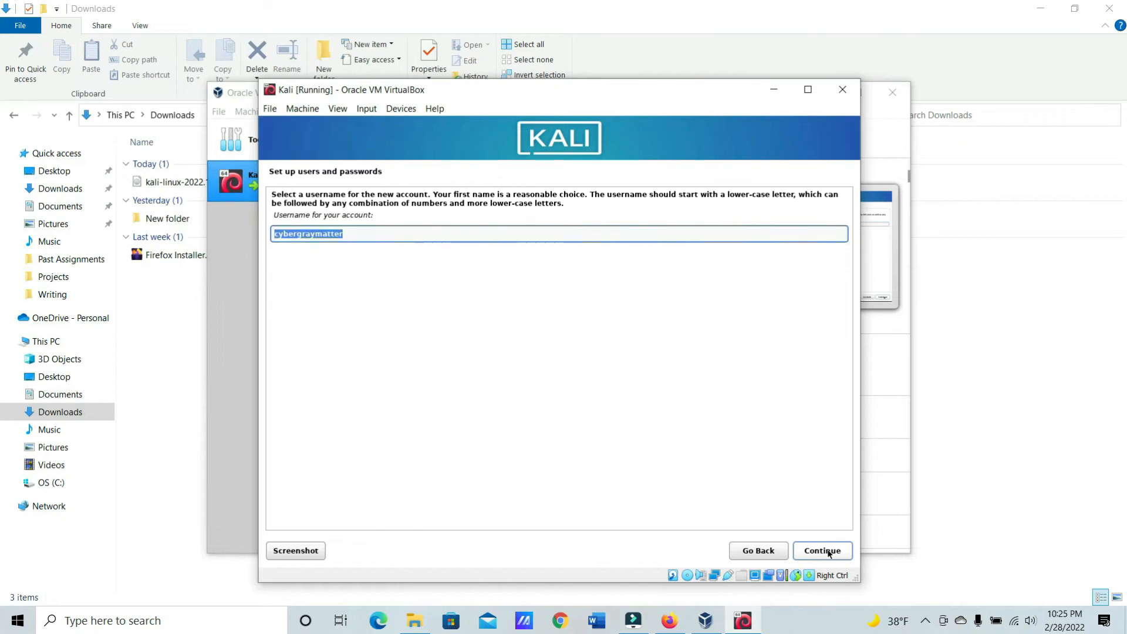
left_click(822, 549)
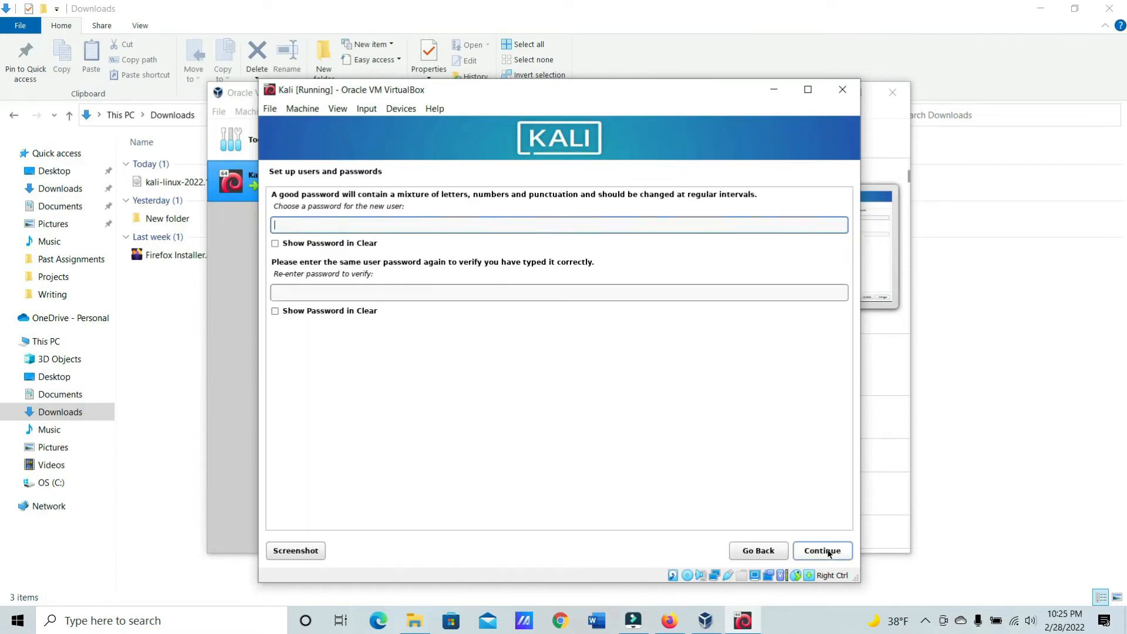
type("•")
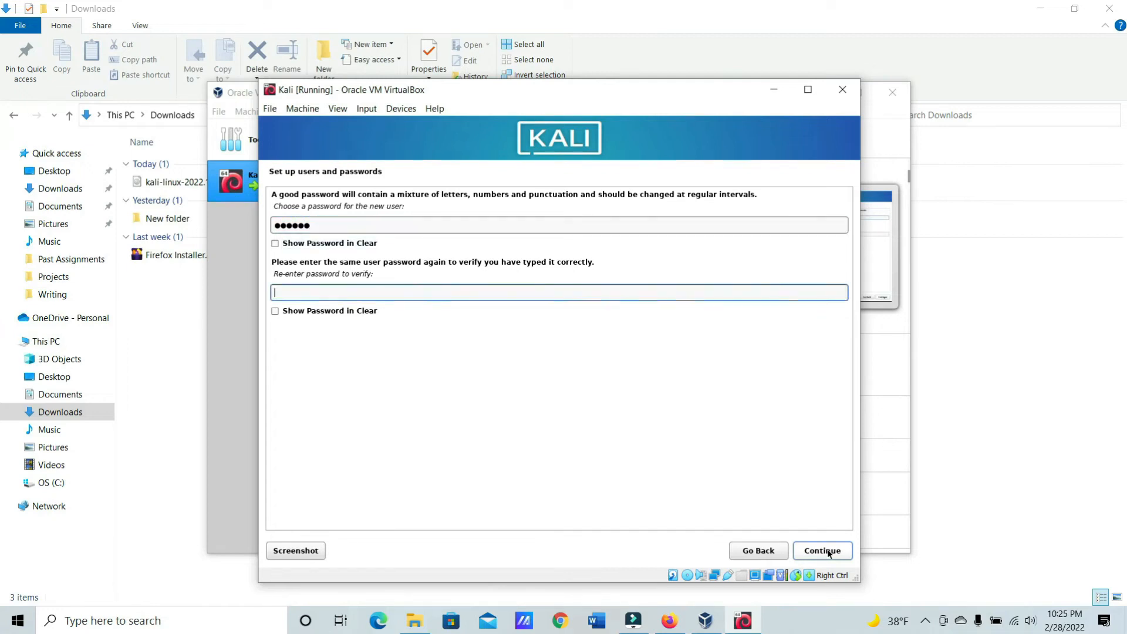
type("••••")
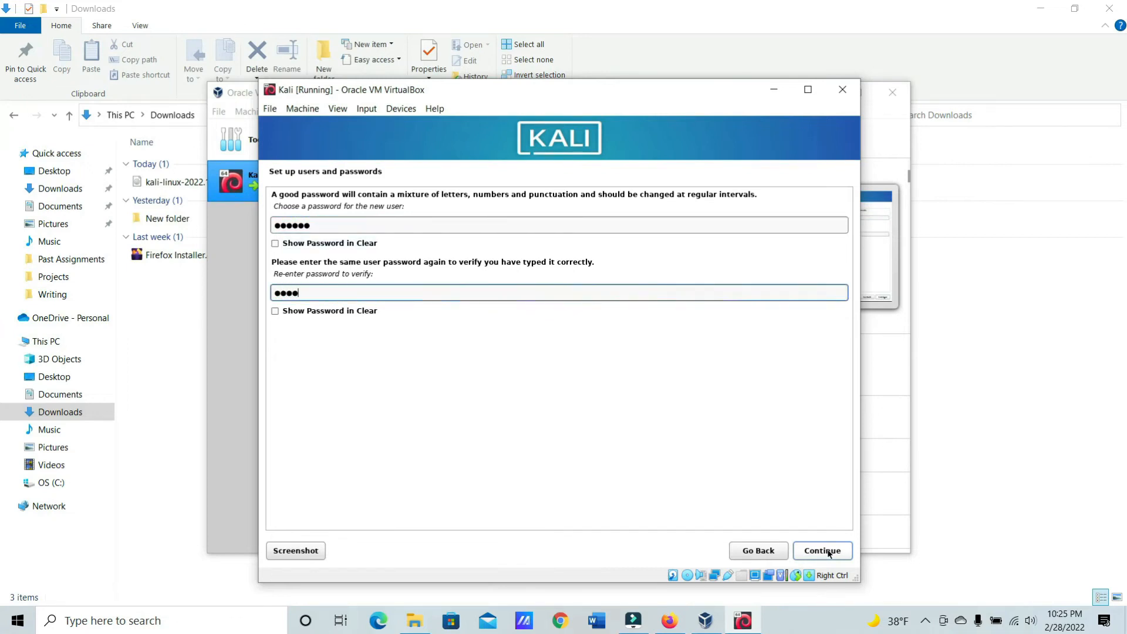
left_click(822, 550)
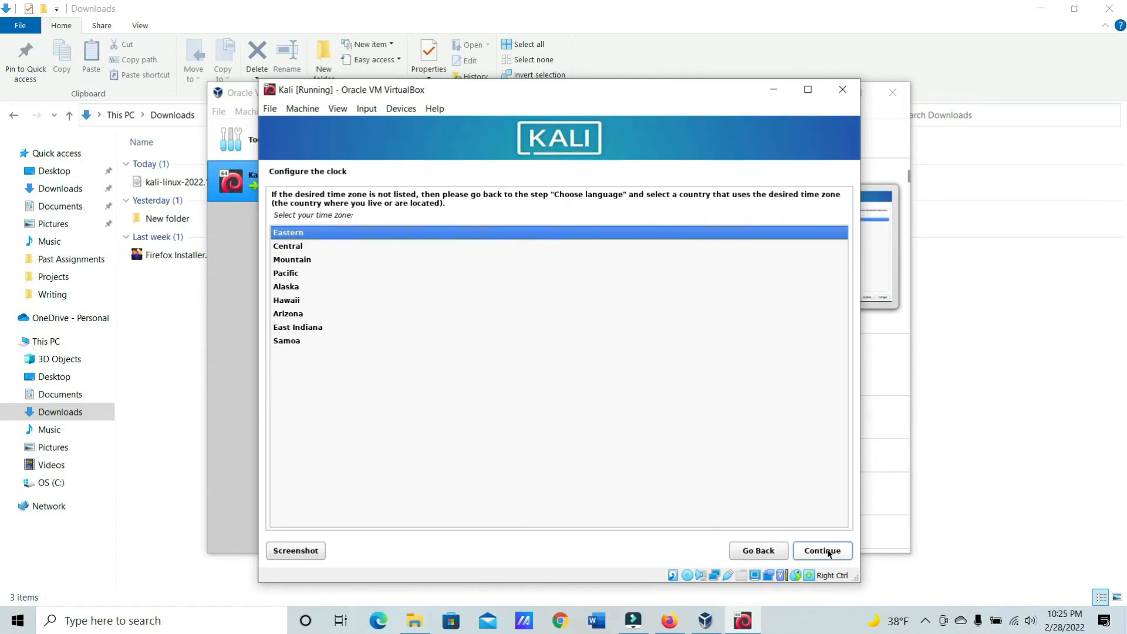
- Accept the Eastern time zone and guided partitioning of the entire 42.9 GB virtual disk
left_click(822, 551)
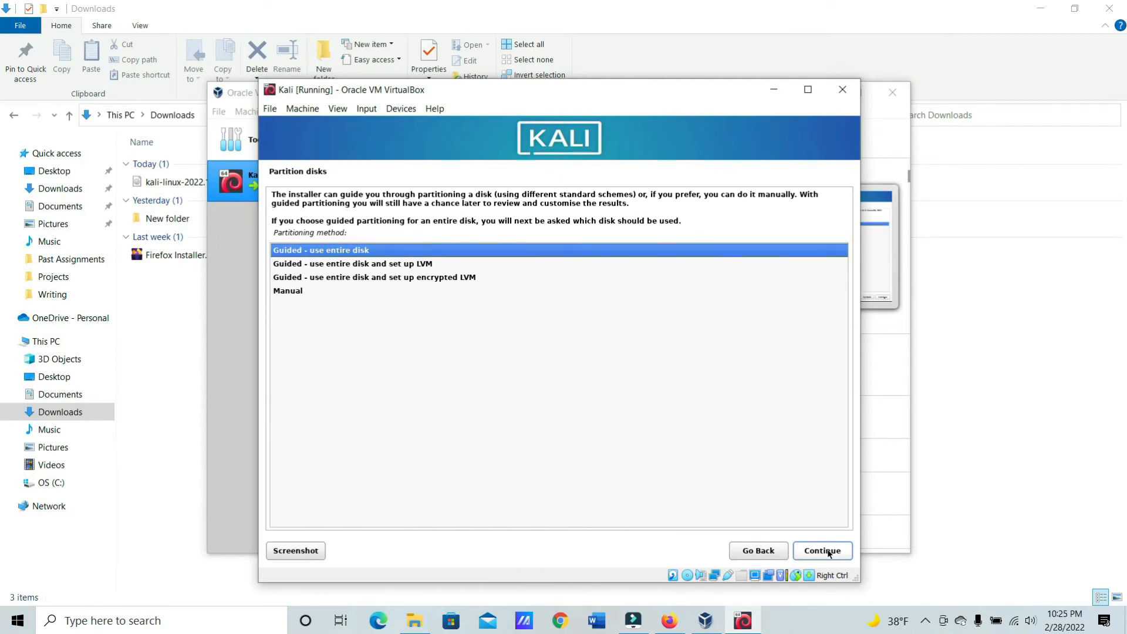
left_click(822, 550)
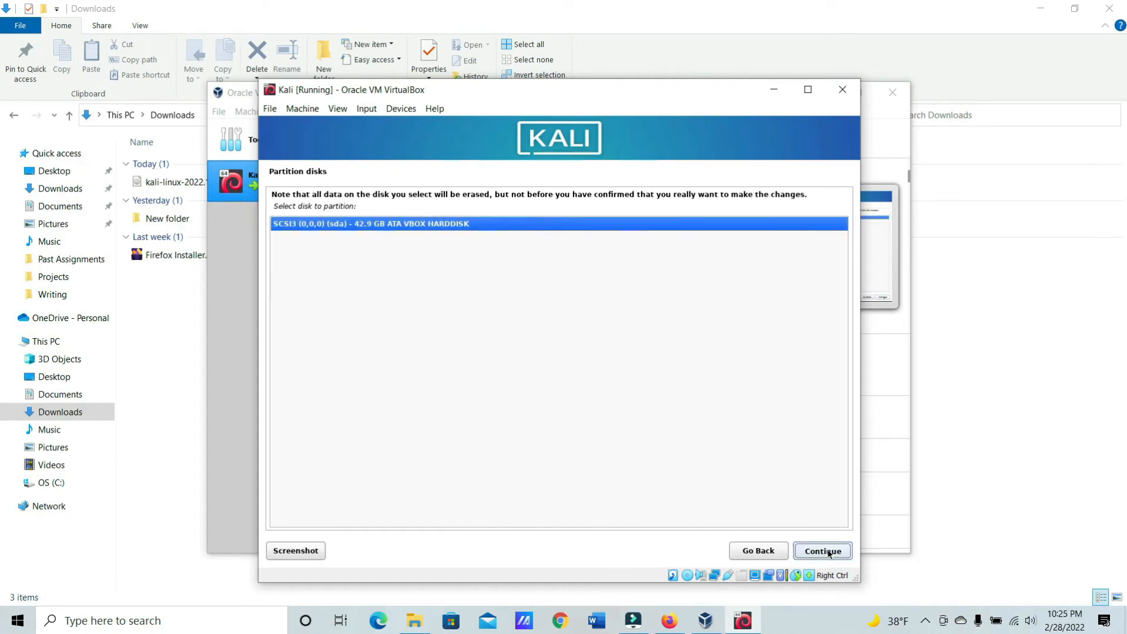
left_click(822, 551)
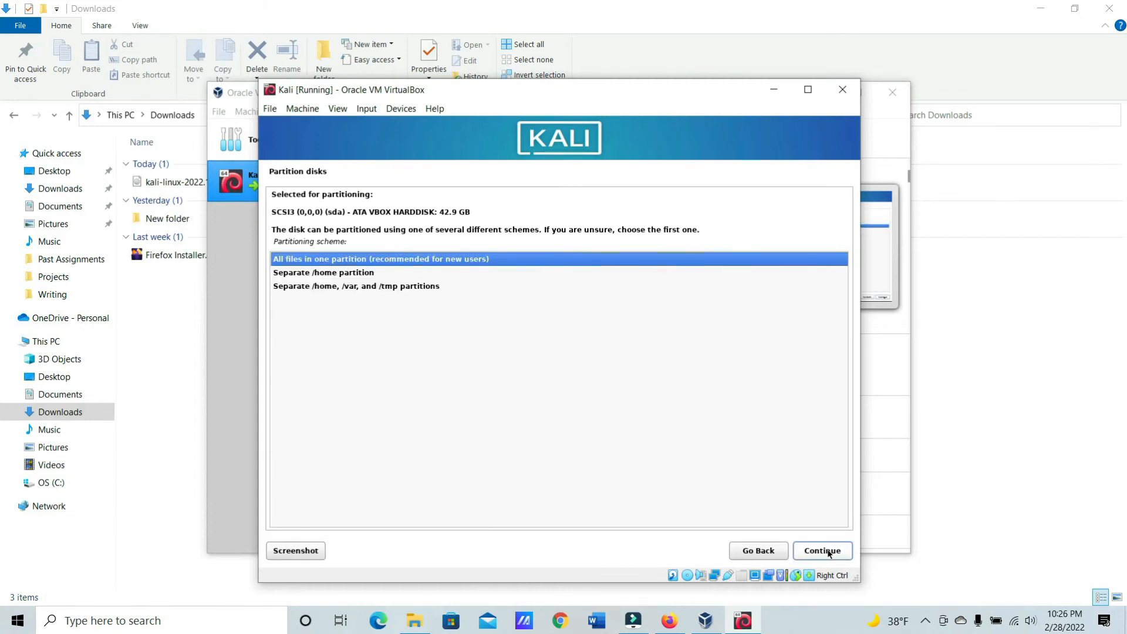
- Keep all files in one partition, finish partitioning and approve writing changes to disk
left_click(822, 550)
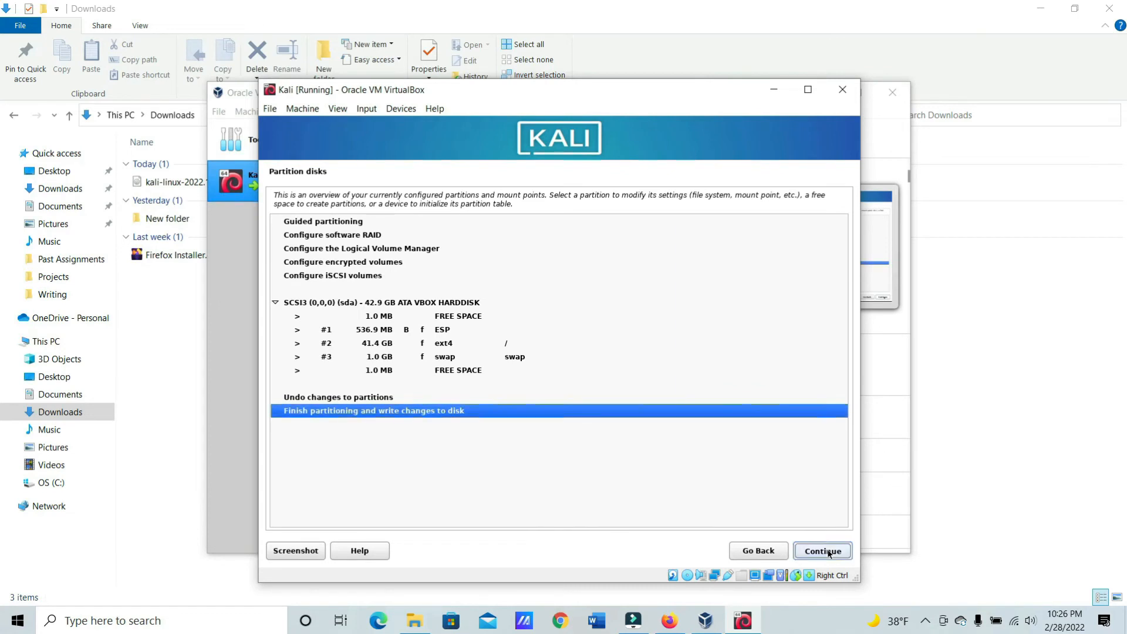
left_click(822, 551)
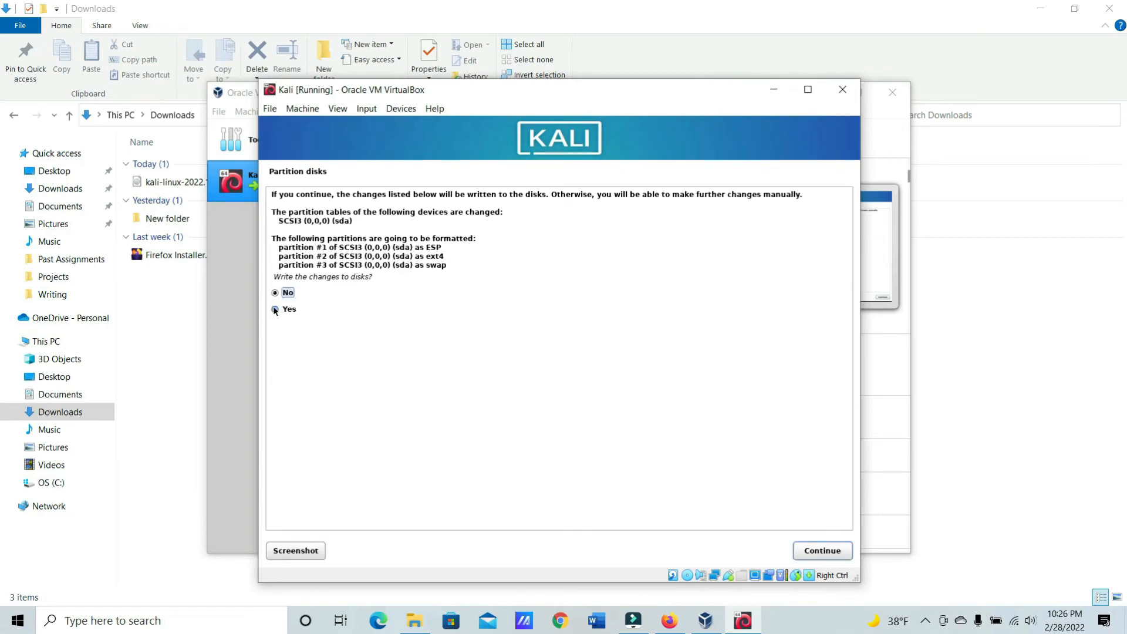
left_click(822, 551)
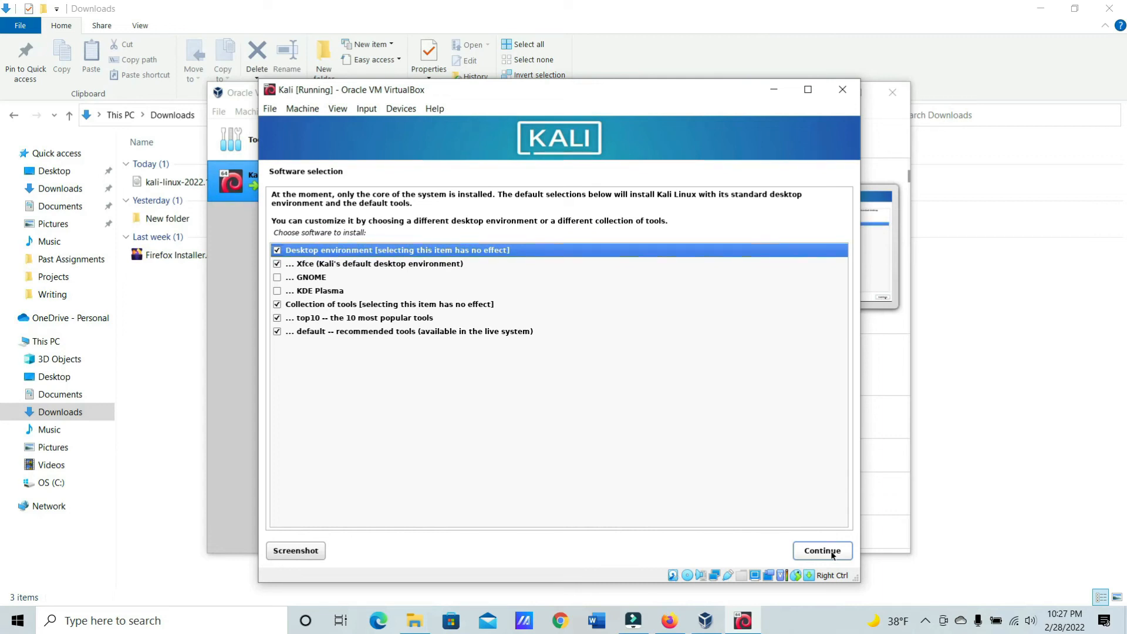
- Install the default Xfce desktop with top10 and default tools, then reboot into the new system
left_click(822, 551)
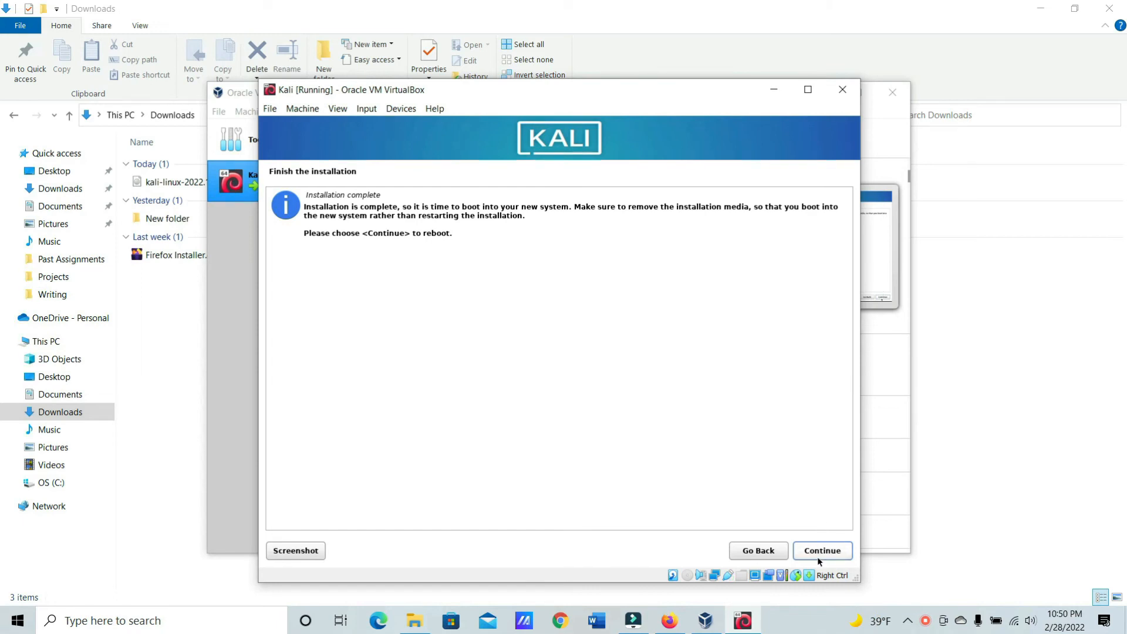
left_click(822, 550)
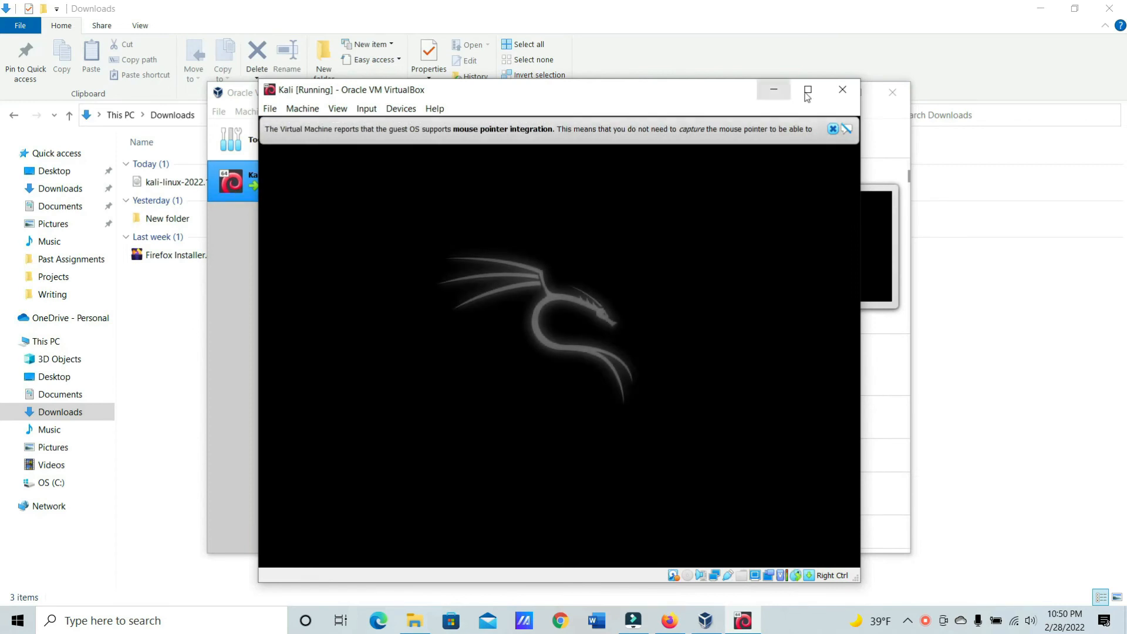
- Dismiss the input integration notice and log in as cybergray at the Kali login screen
left_click(834, 129)
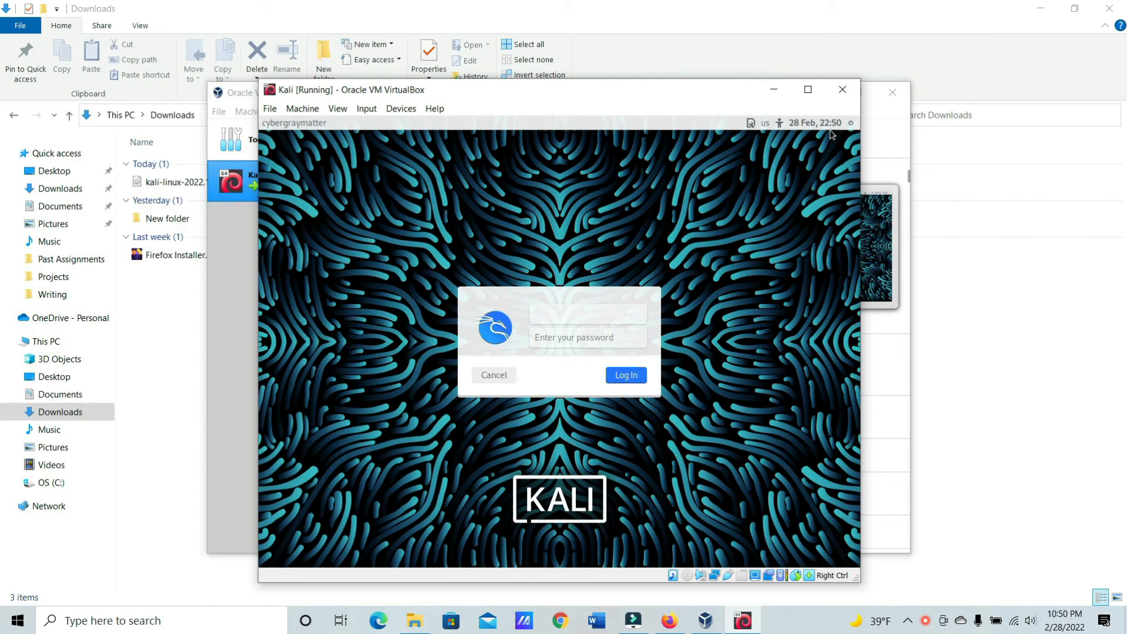
type("cybergraymatter")
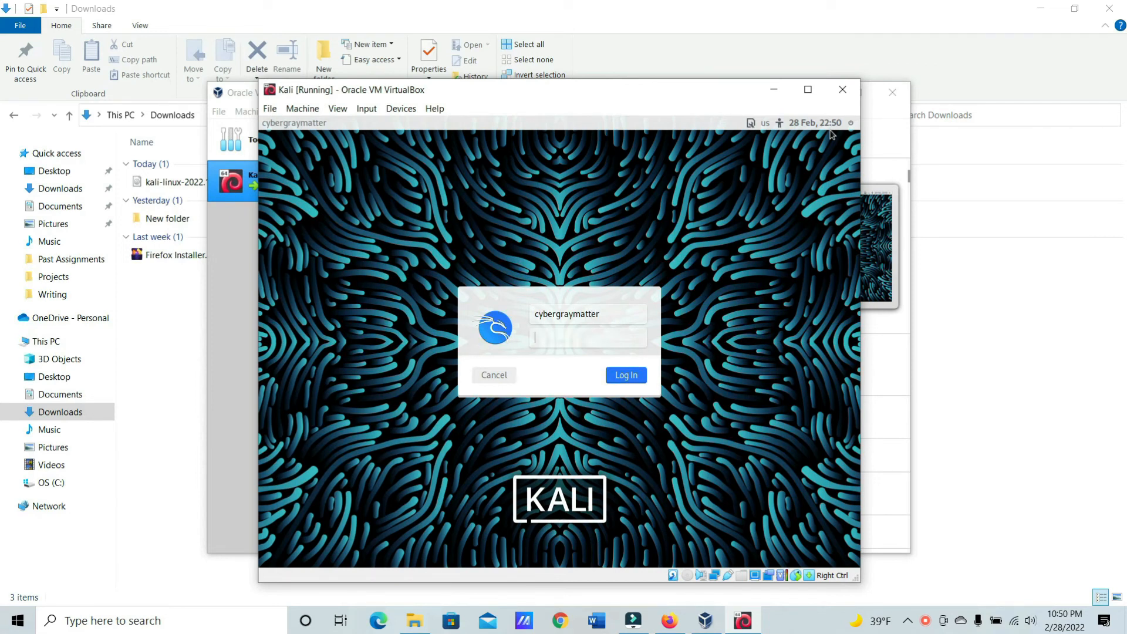
left_click(625, 375)
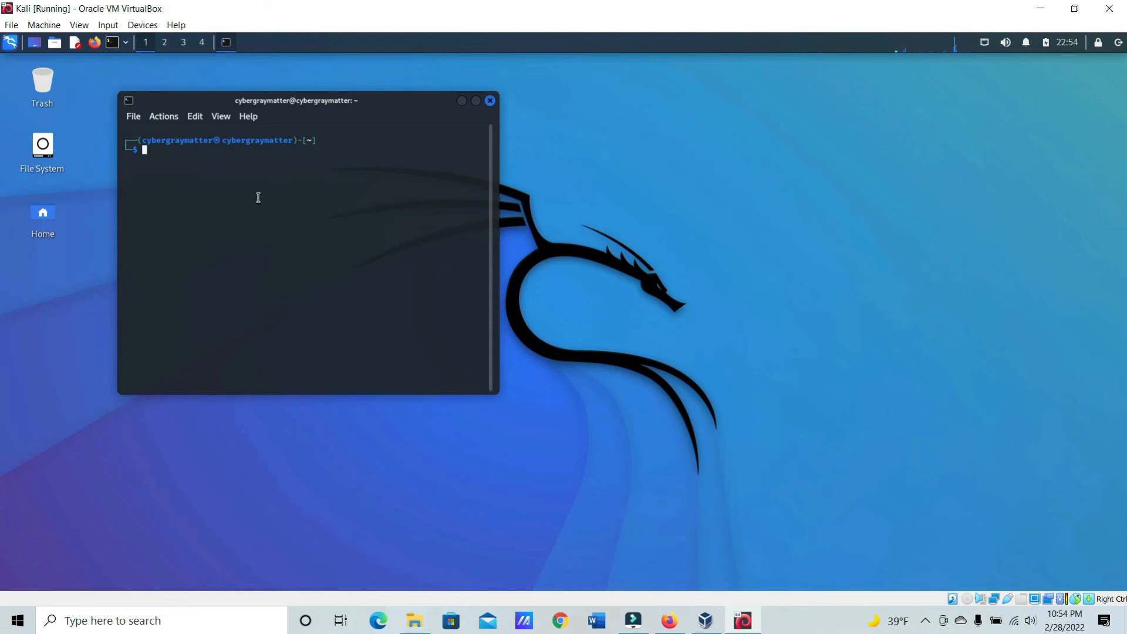
- Refresh Kali's package lists with sudo apt update in the terminal
type("sudo apt-update")
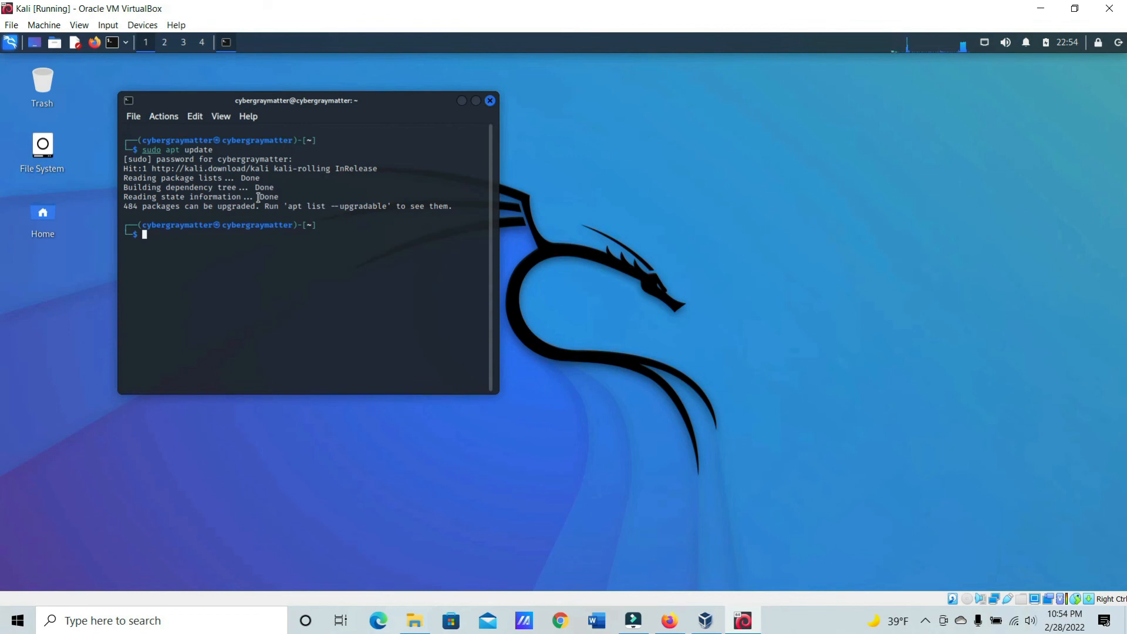
type("sudo apt update")
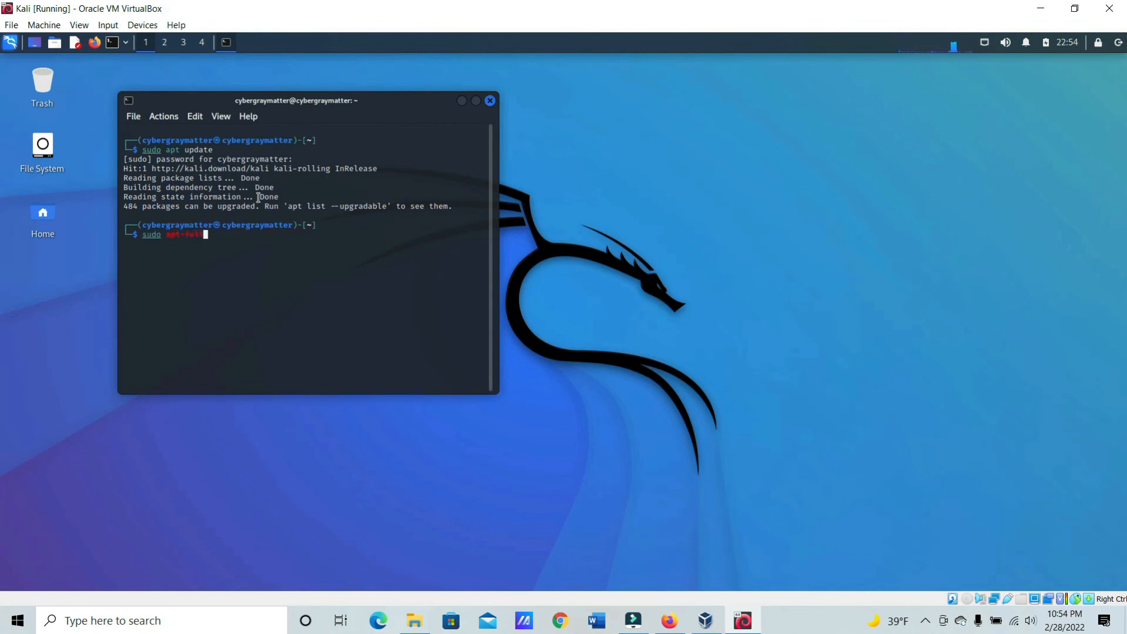
- Run sudo apt full-upgrade answering y, then close the terminal leaving the Xfce desktop
type("full")
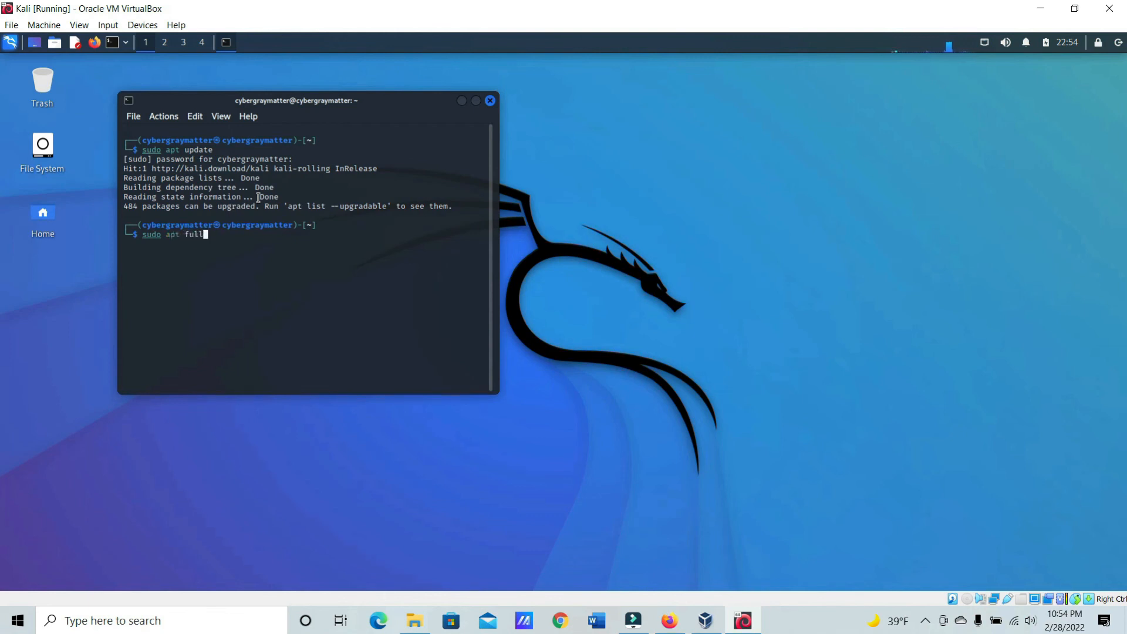
type("-upgrade")
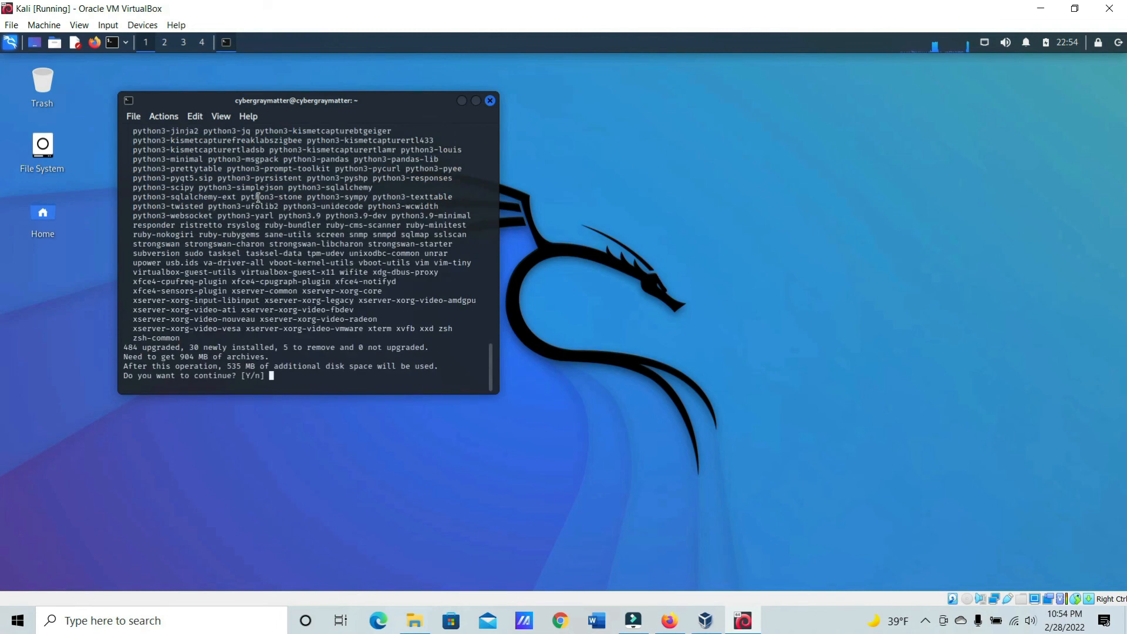
type("y")
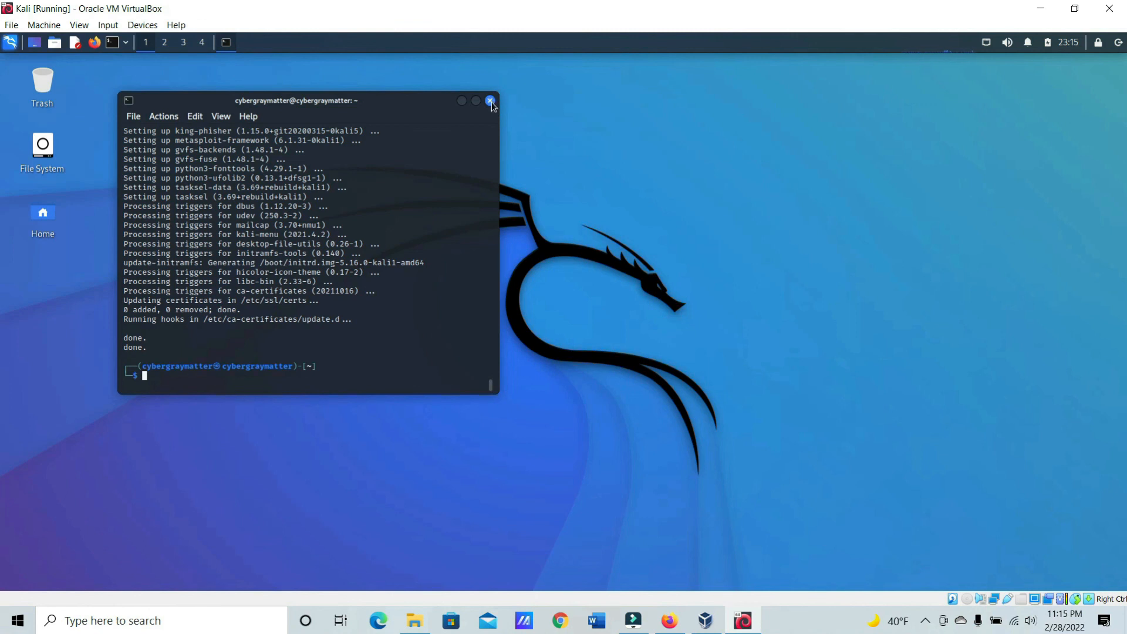
left_click(491, 101)
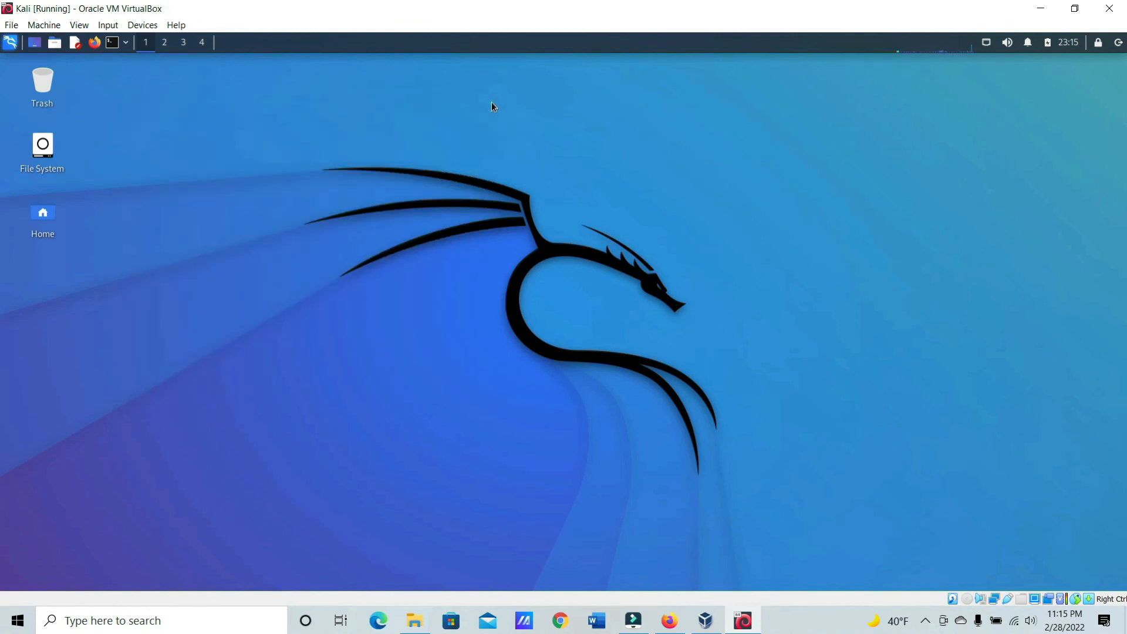